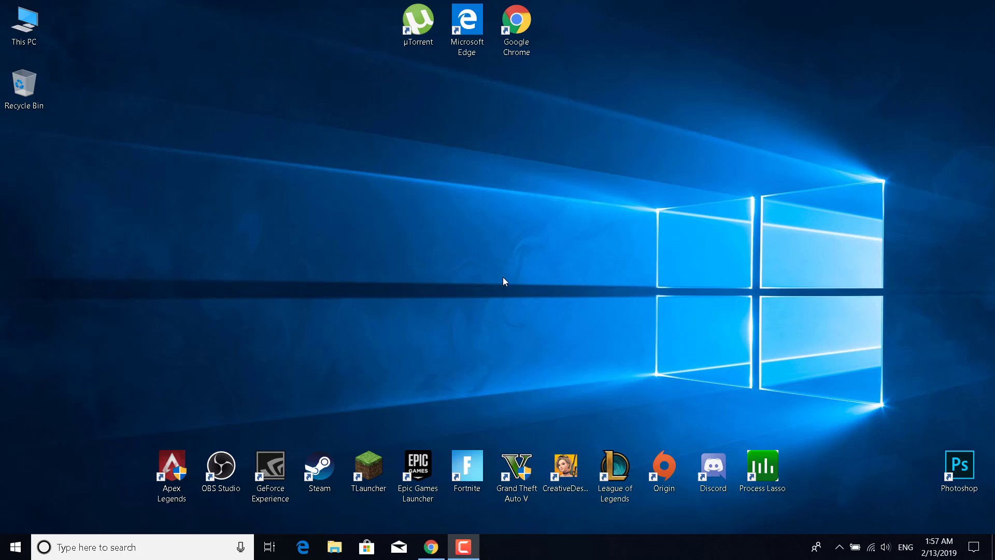
mouse_move(494, 261)
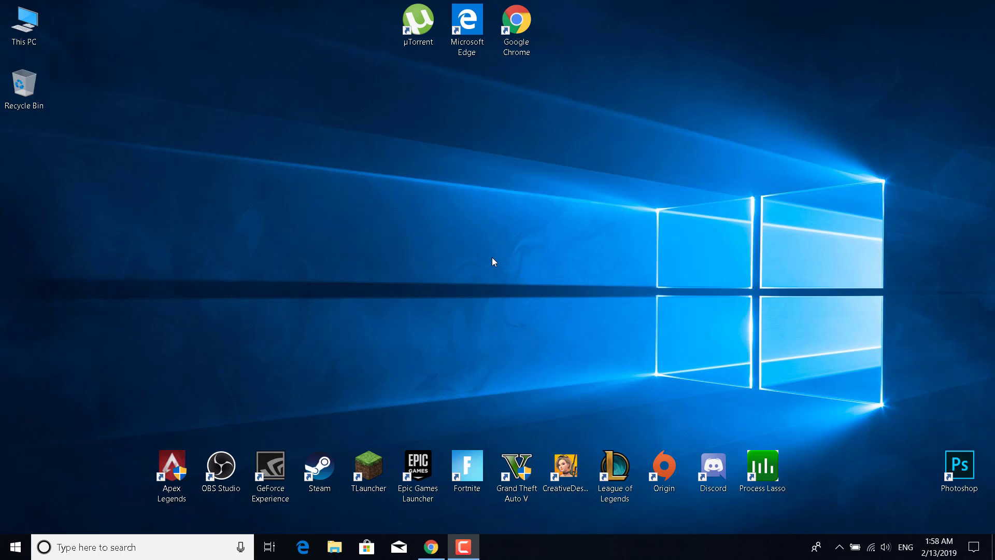
mouse_move(420, 298)
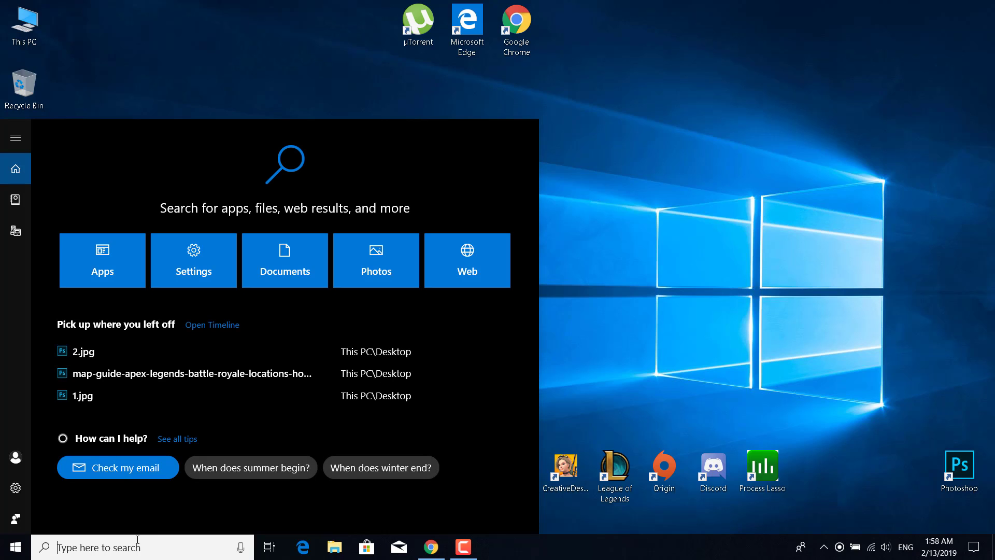
Search for cmd and run Command Prompt as administrator
type("cmd")
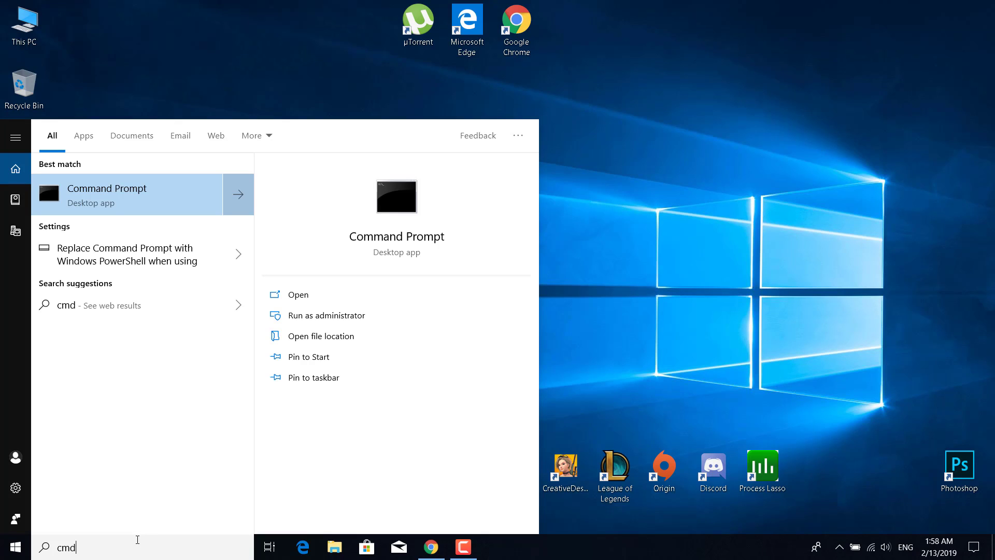
mouse_move(118, 211)
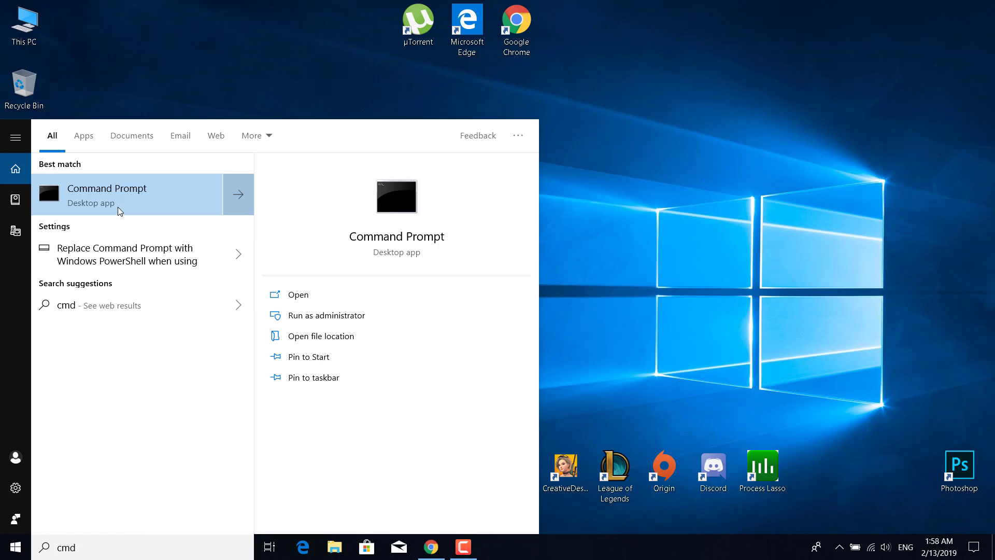
right_click(127, 195)
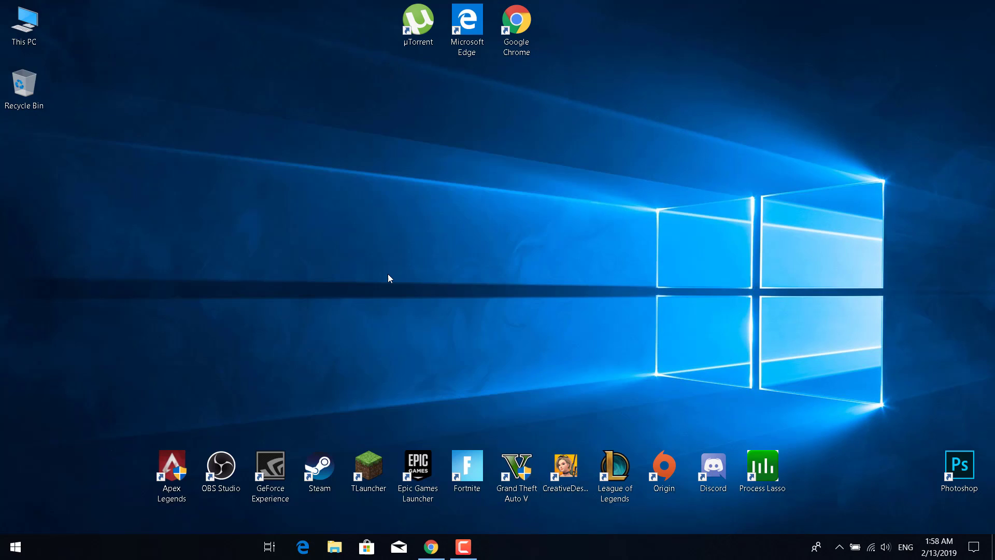
left_click(494, 547)
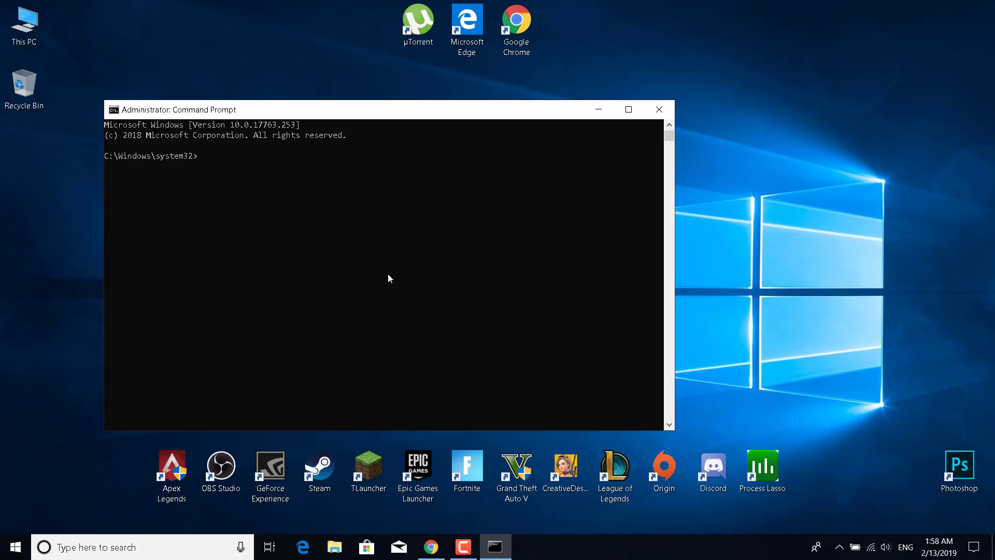
Run ipconfig /all and scroll to the Wi-Fi adapter's 192.168.0.27 address and 192.168.0.1 gateway
type("ipconfig")
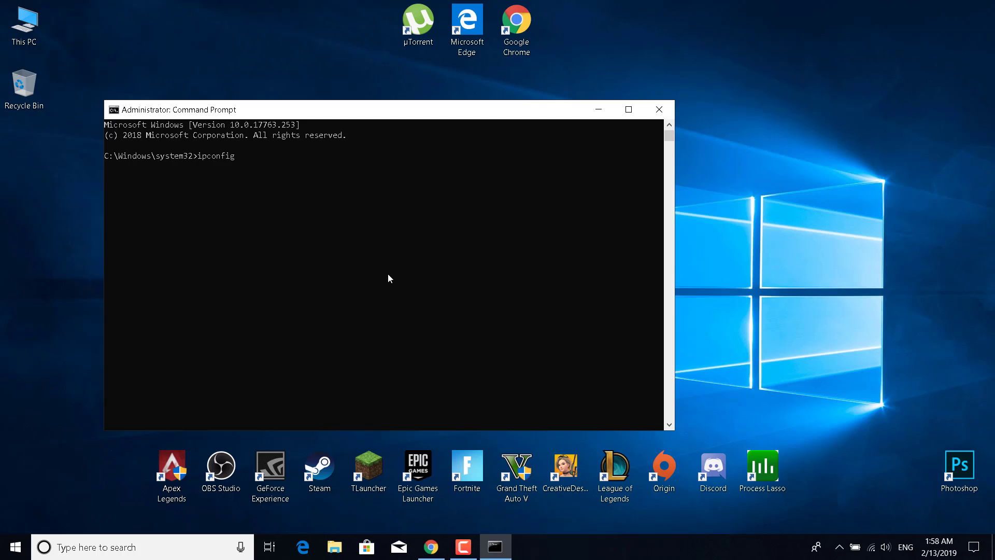
type("/all")
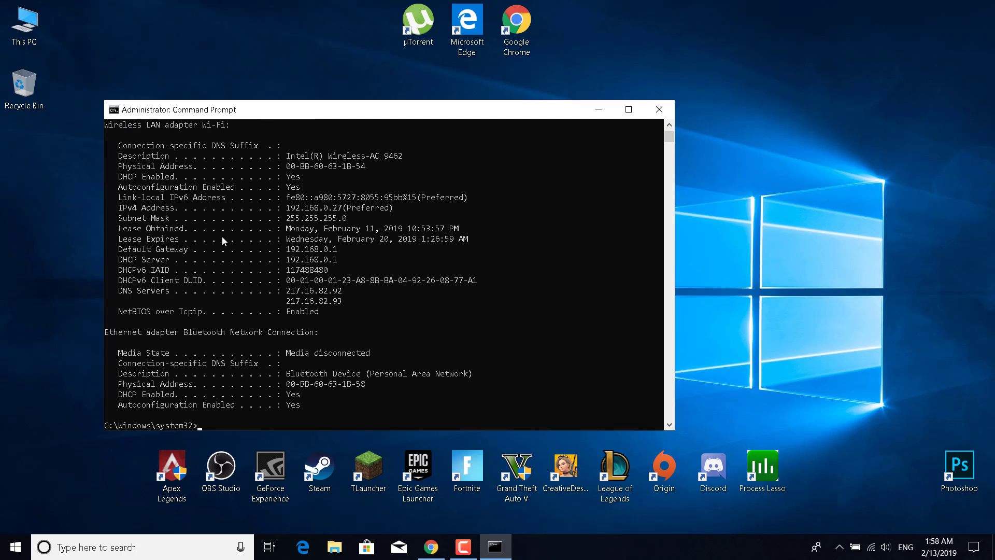
mouse_move(214, 255)
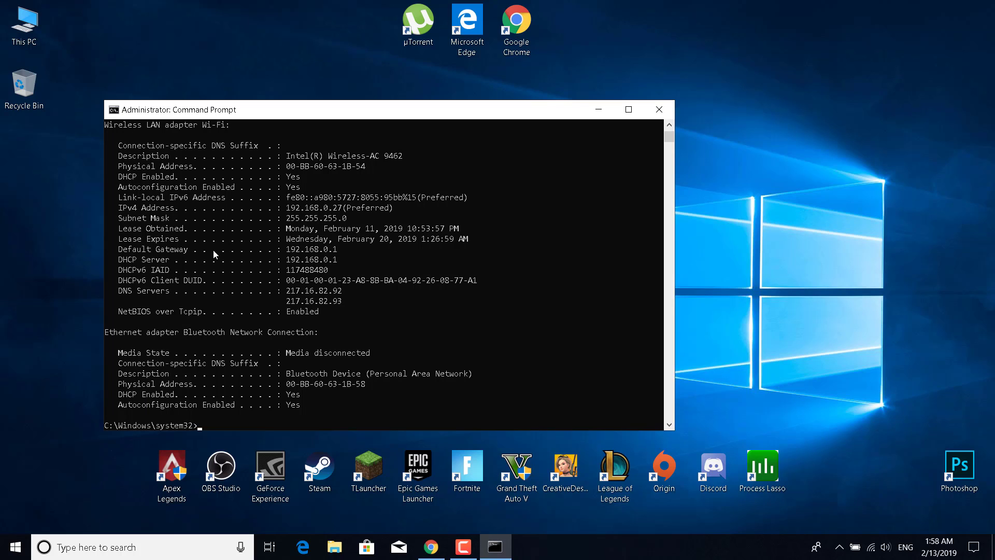
mouse_move(204, 266)
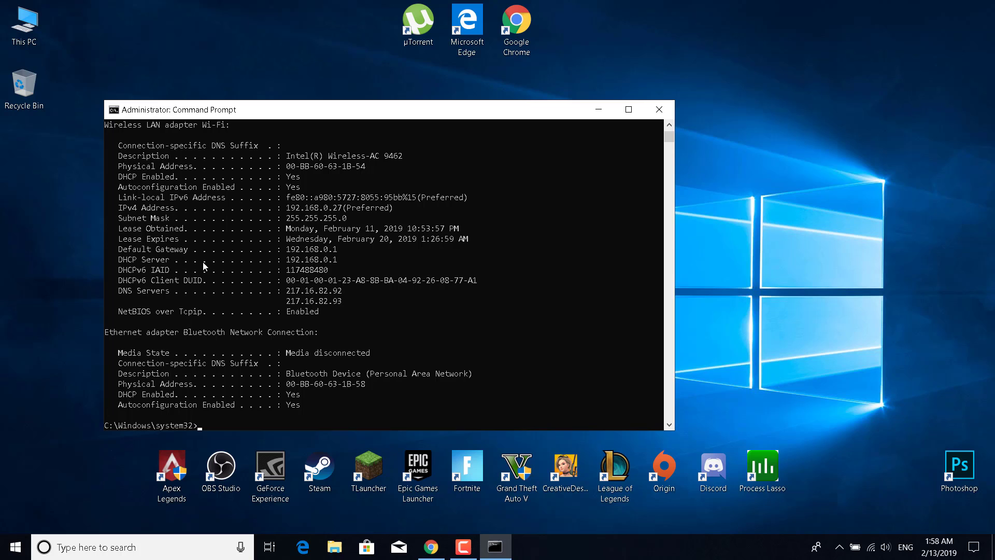
scroll("down", 3)
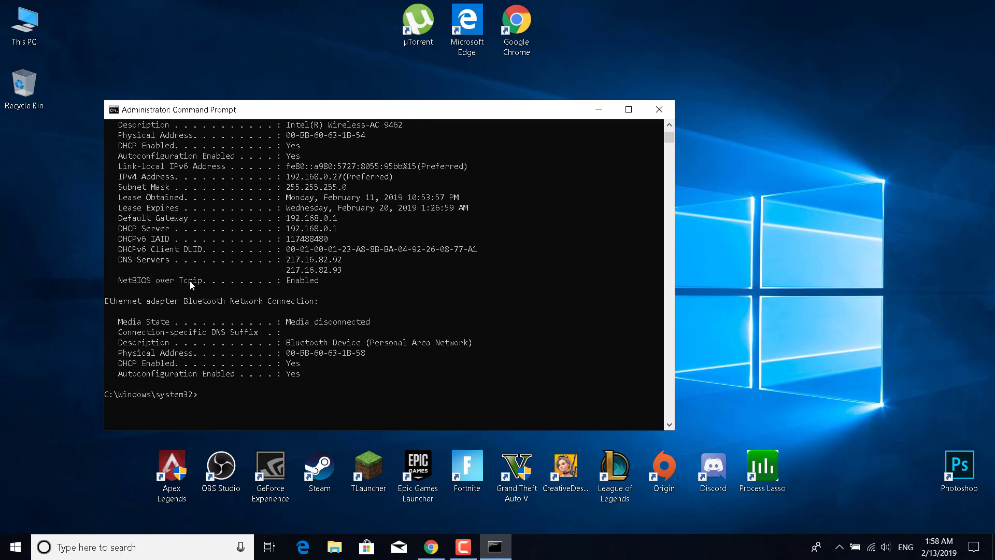
mouse_move(150, 188)
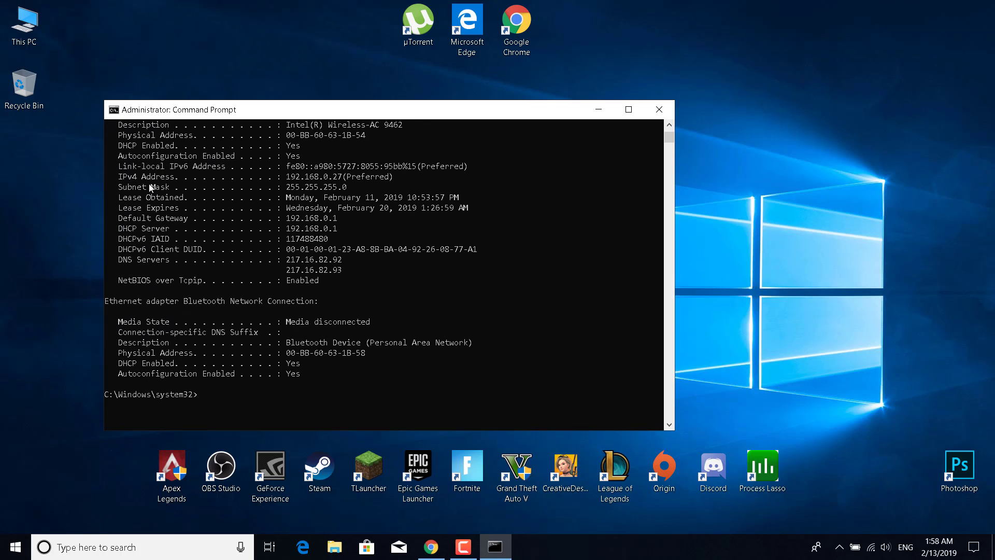
mouse_move(164, 197)
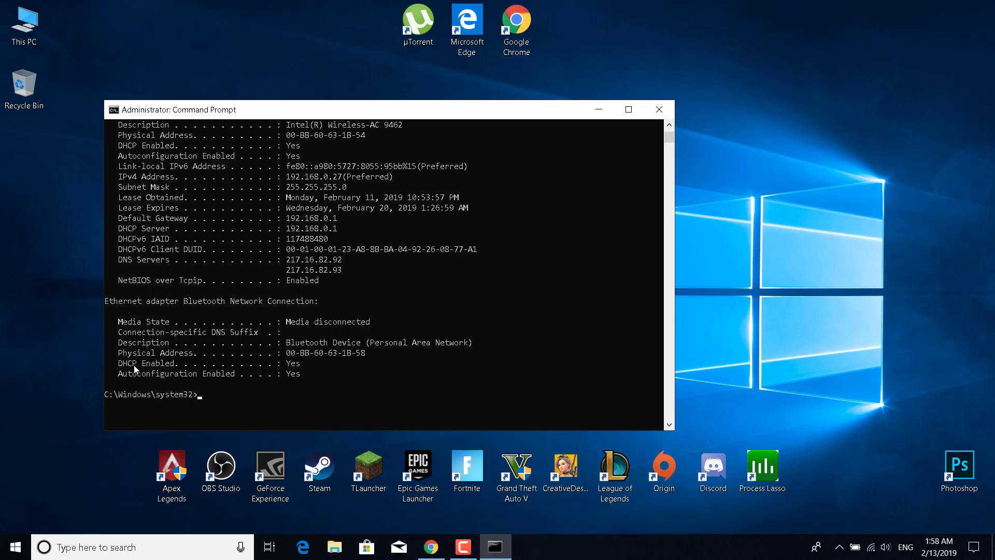
mouse_move(186, 322)
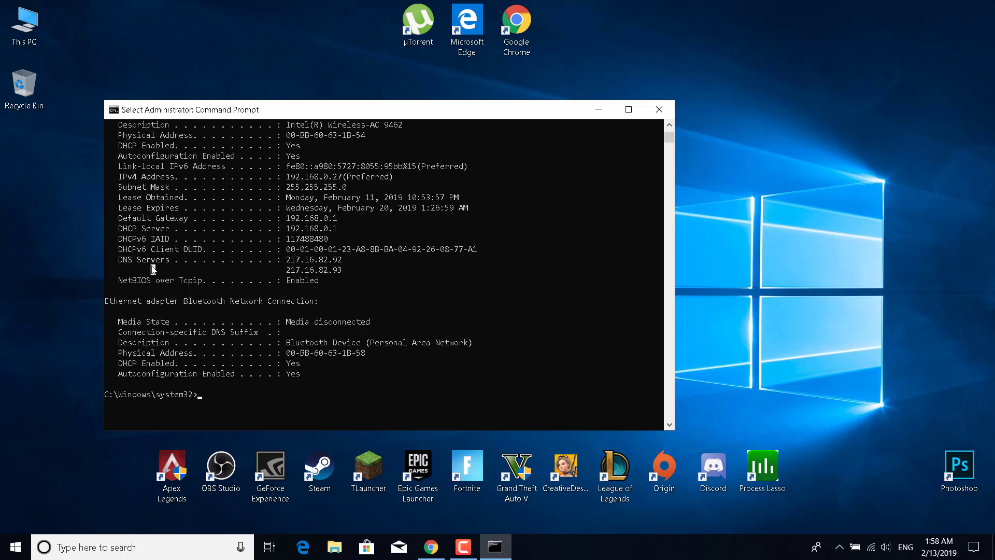
mouse_move(148, 233)
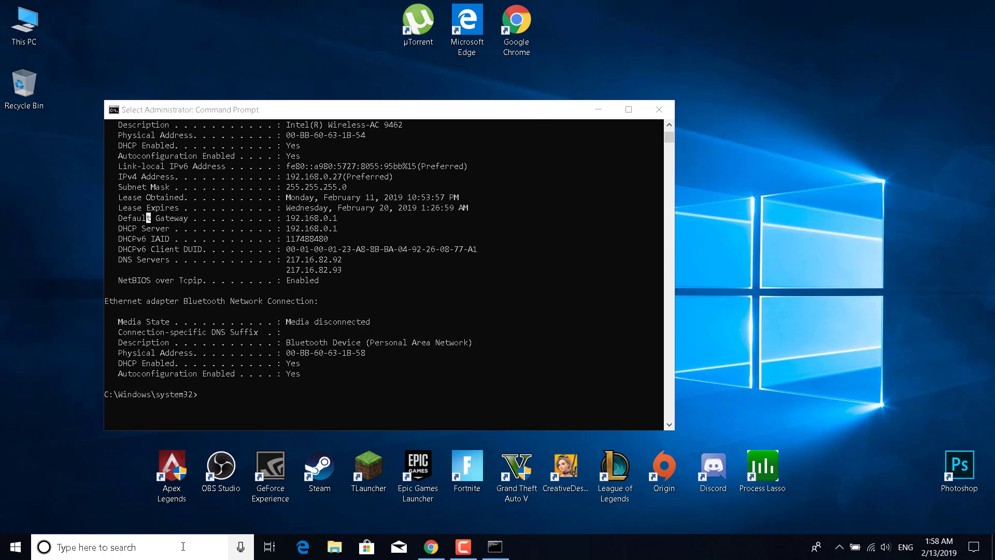
Open Notepad and paste the IPv4 address 192.168.0.27 and subnet mask 255.255.255.0
type("notepad")
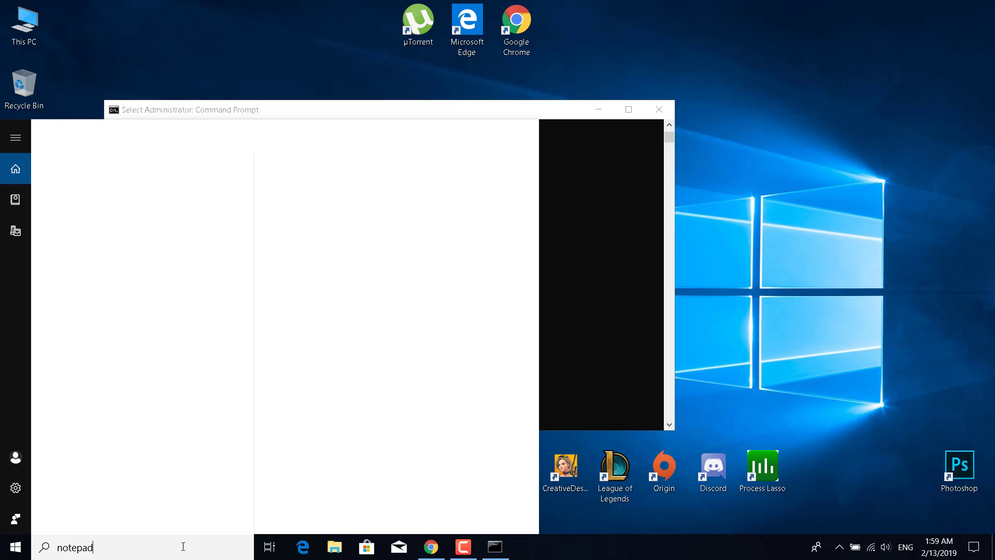
key("Enter")
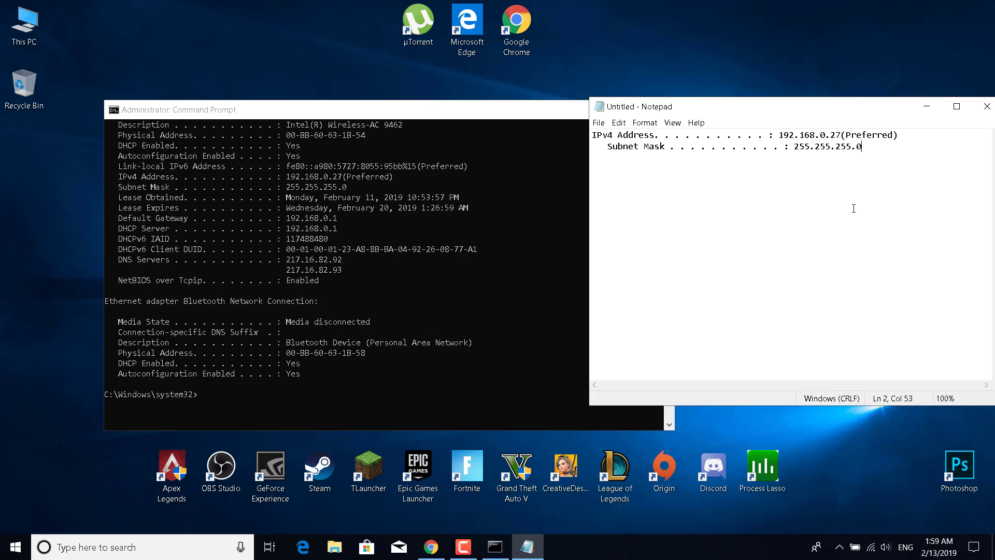
mouse_move(120, 249)
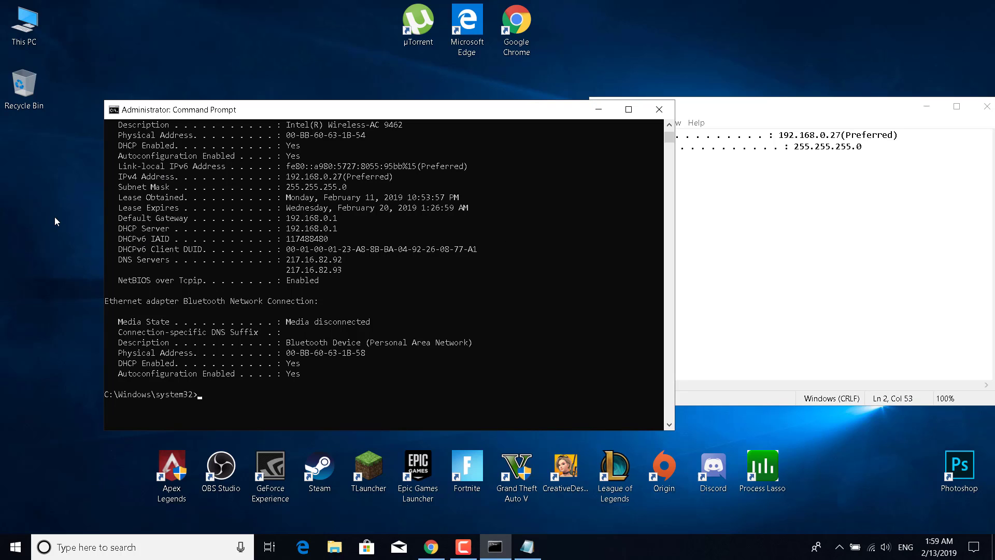
left_click_drag(118, 218, 342, 218)
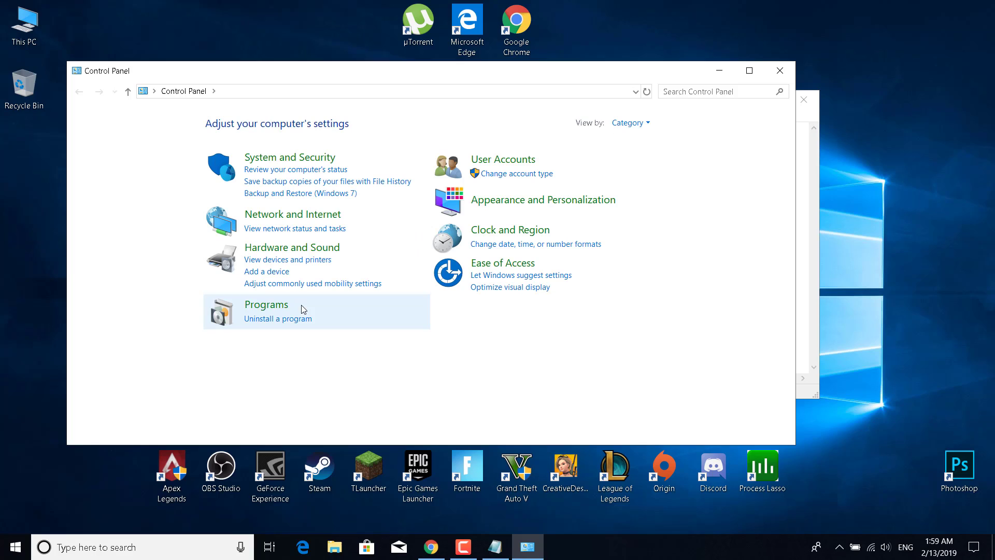
mouse_move(269, 374)
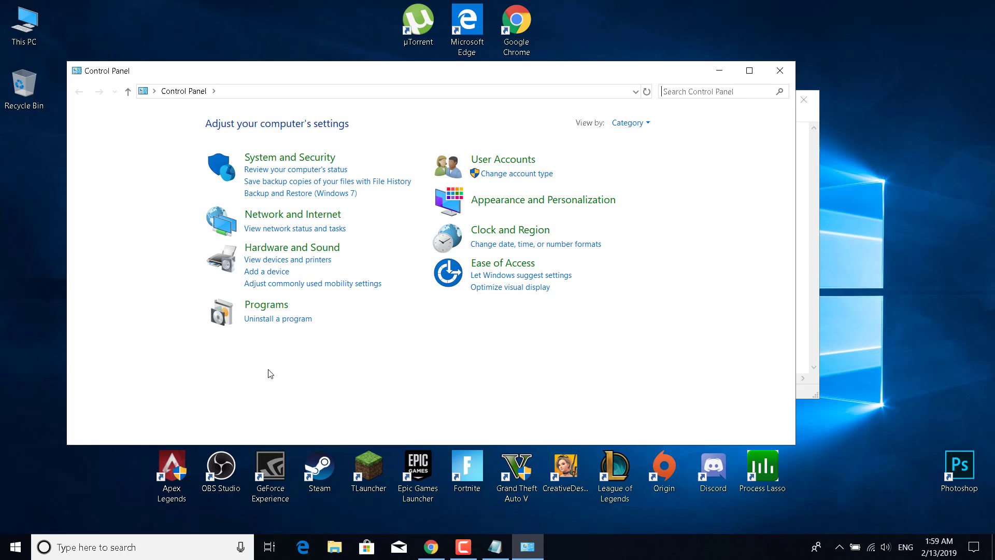
mouse_move(292, 233)
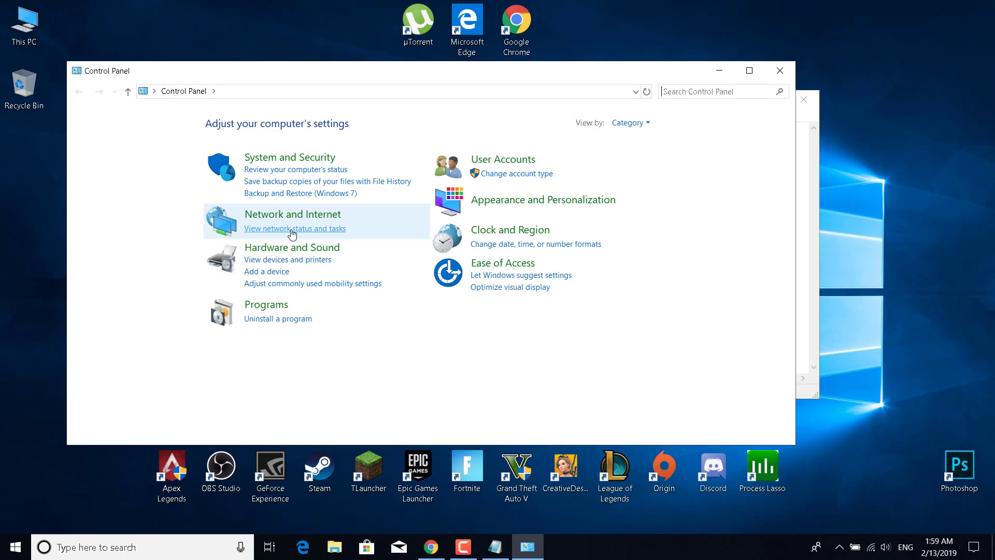
Go from Network and Sharing Center to the Network Connections adapter list
left_click(295, 228)
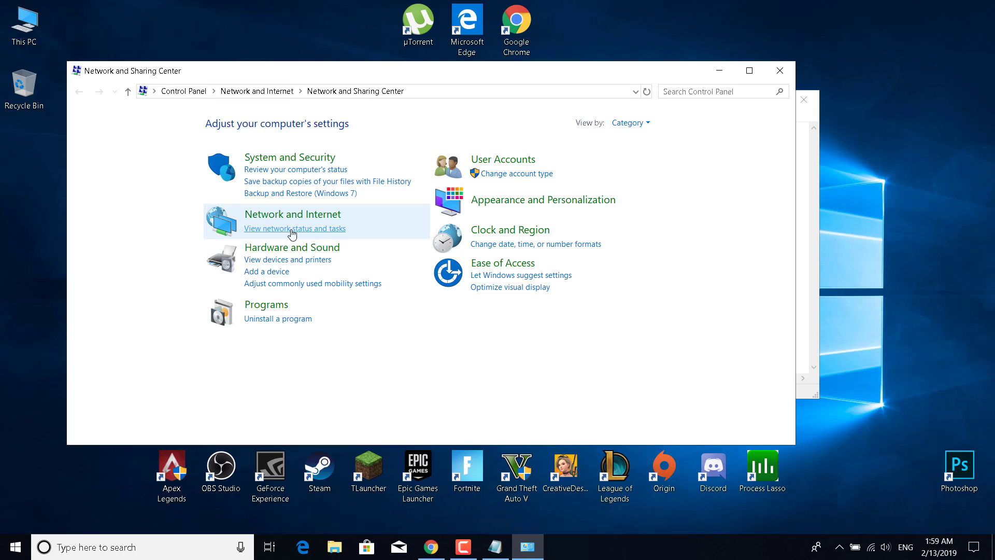
left_click(294, 229)
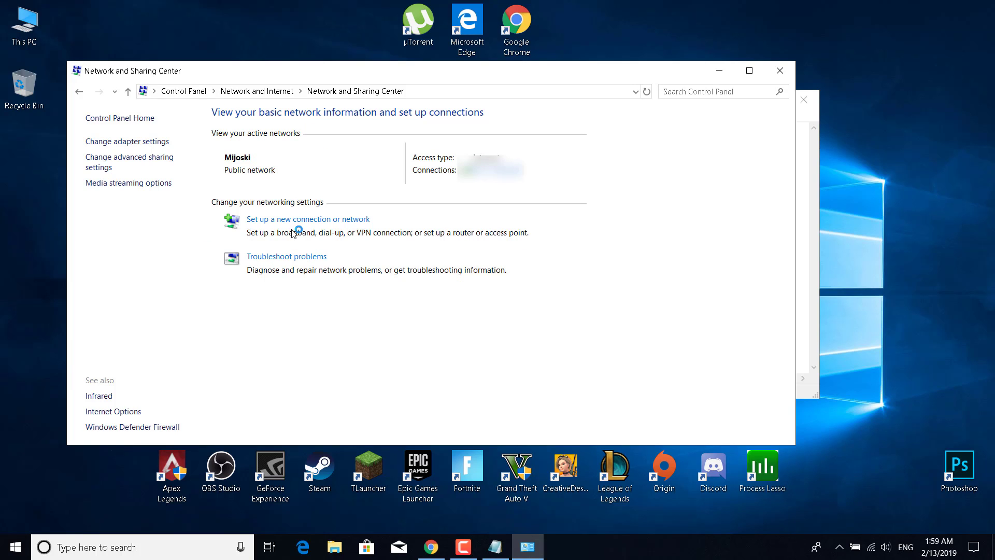
mouse_move(342, 299)
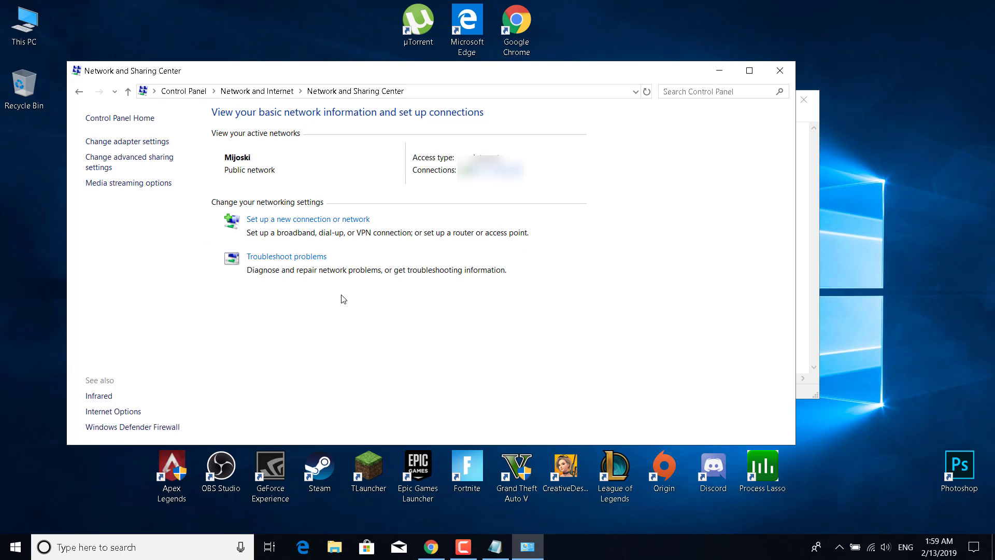
mouse_move(130, 146)
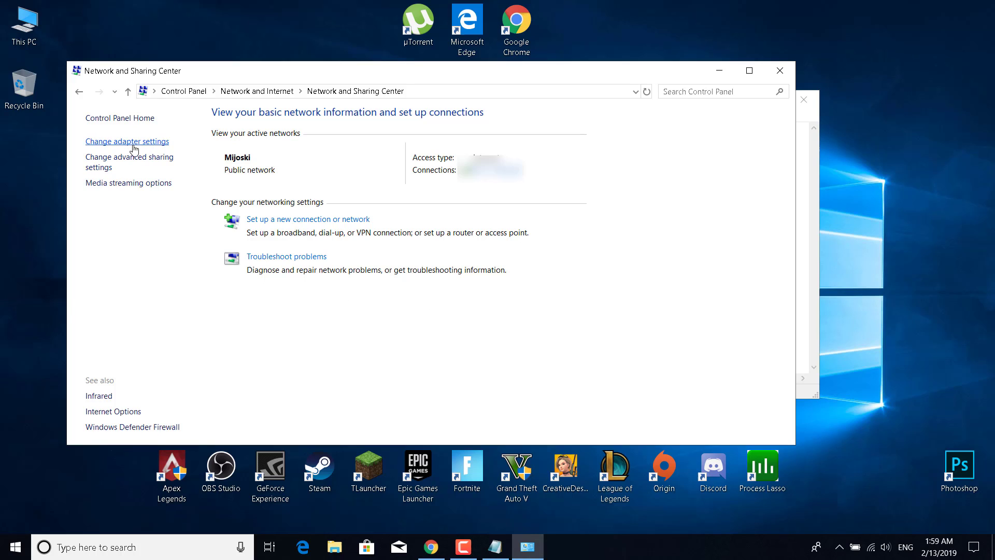
mouse_move(134, 148)
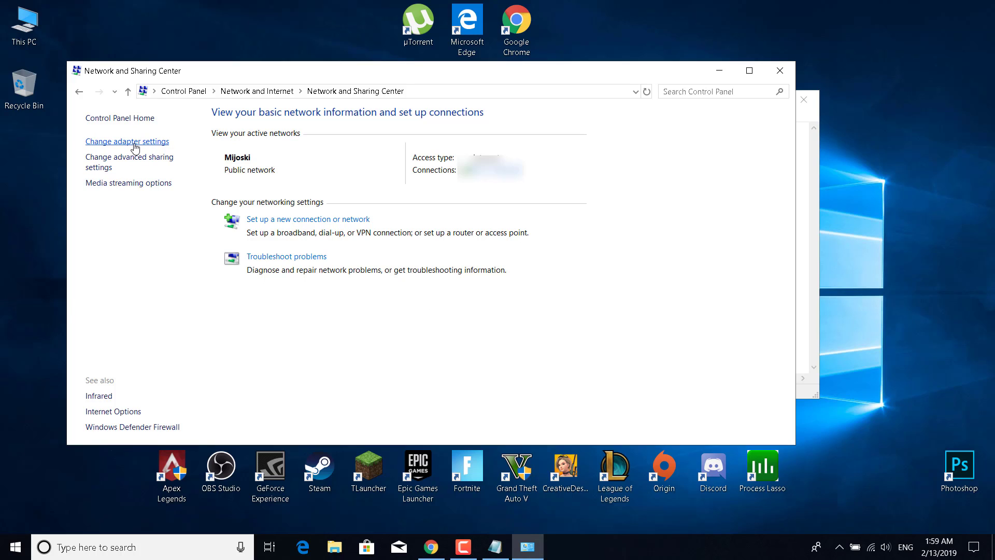
left_click(127, 141)
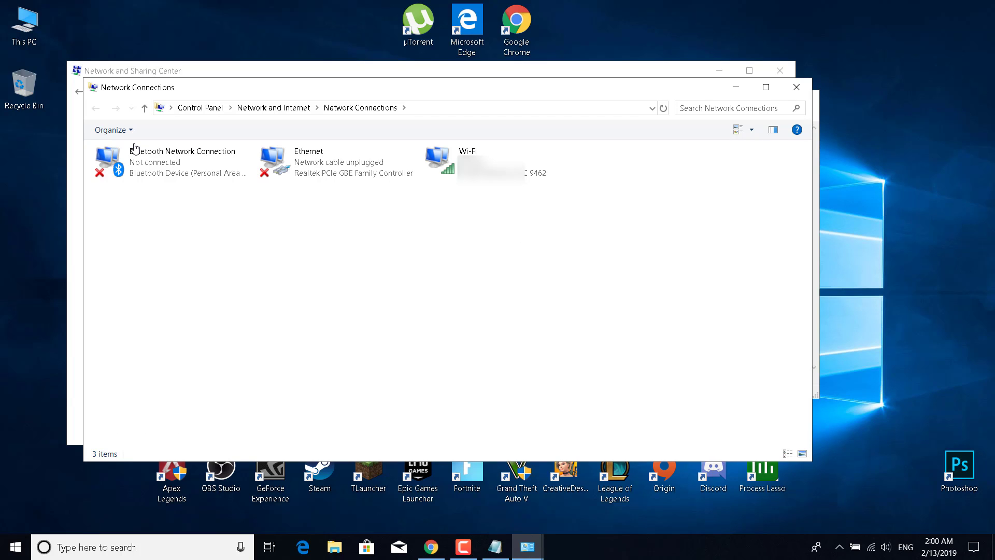
mouse_move(504, 242)
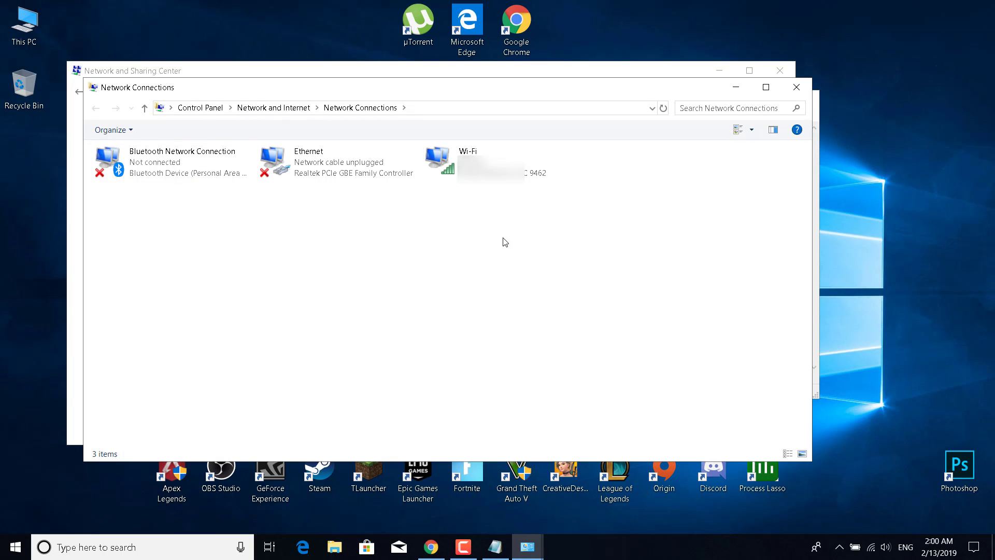
mouse_move(535, 237)
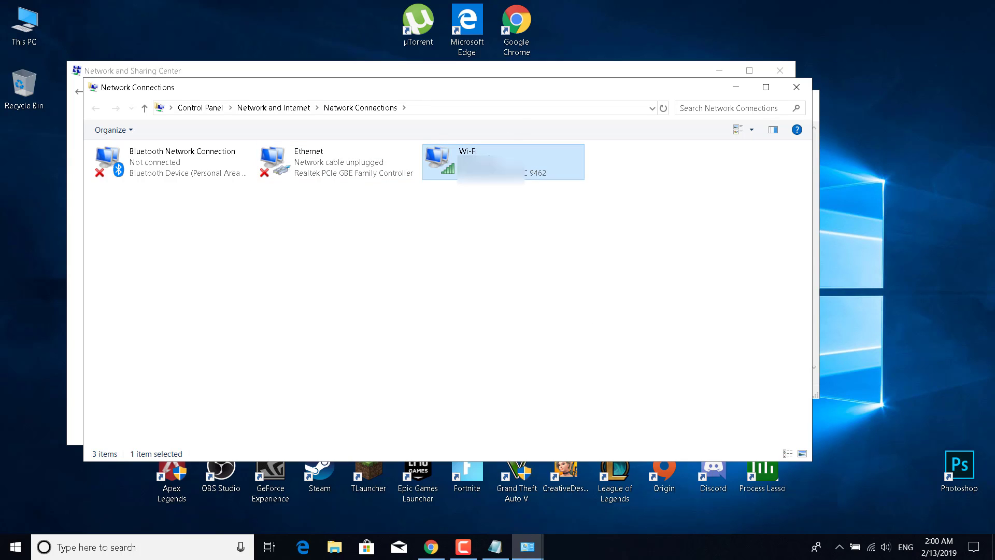
Open Properties for the Wi-Fi adapter from its context menu
right_click(501, 161)
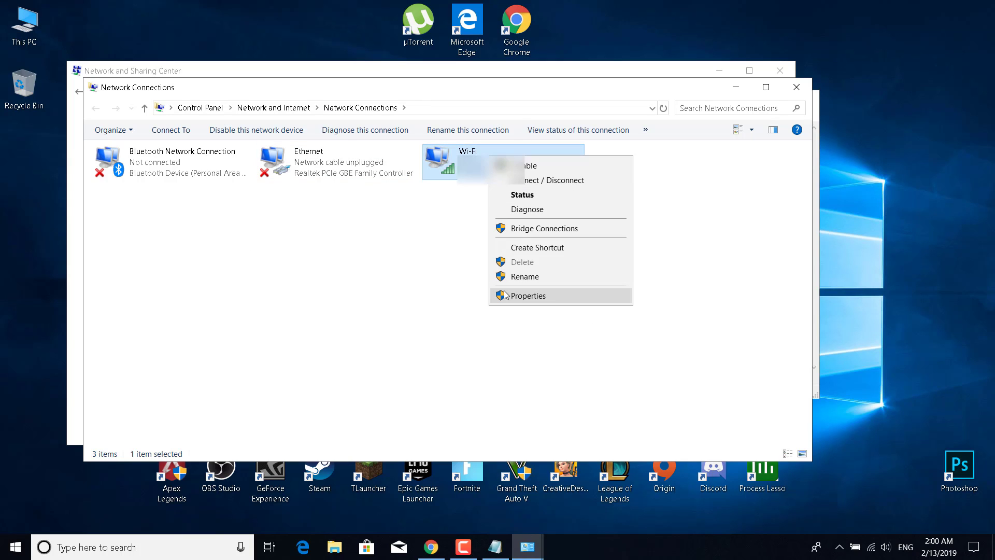
left_click(528, 295)
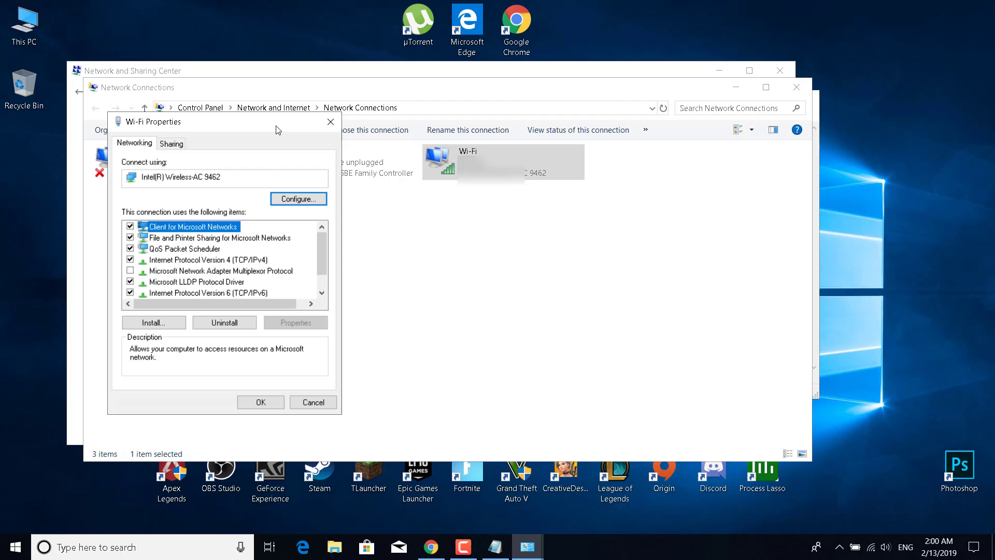
mouse_move(222, 266)
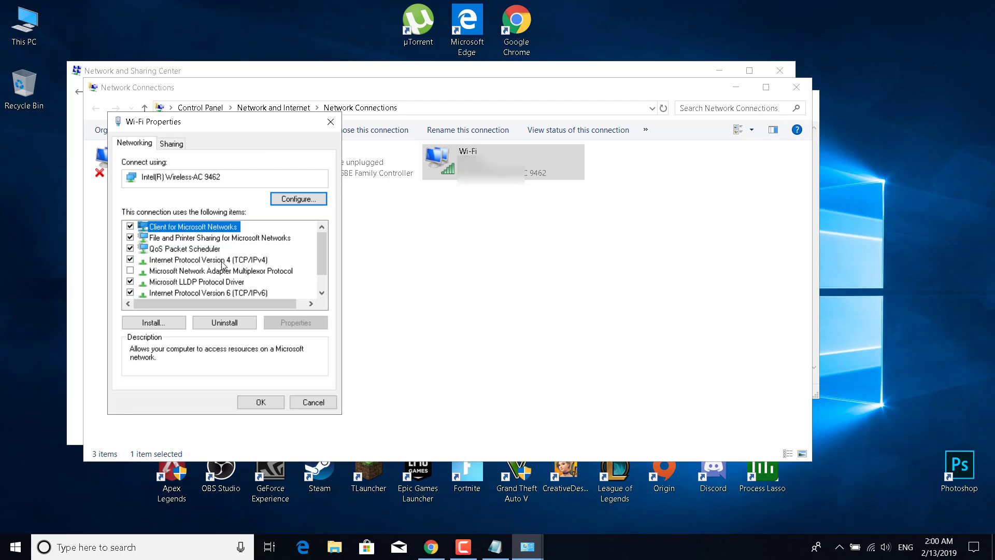
mouse_move(205, 268)
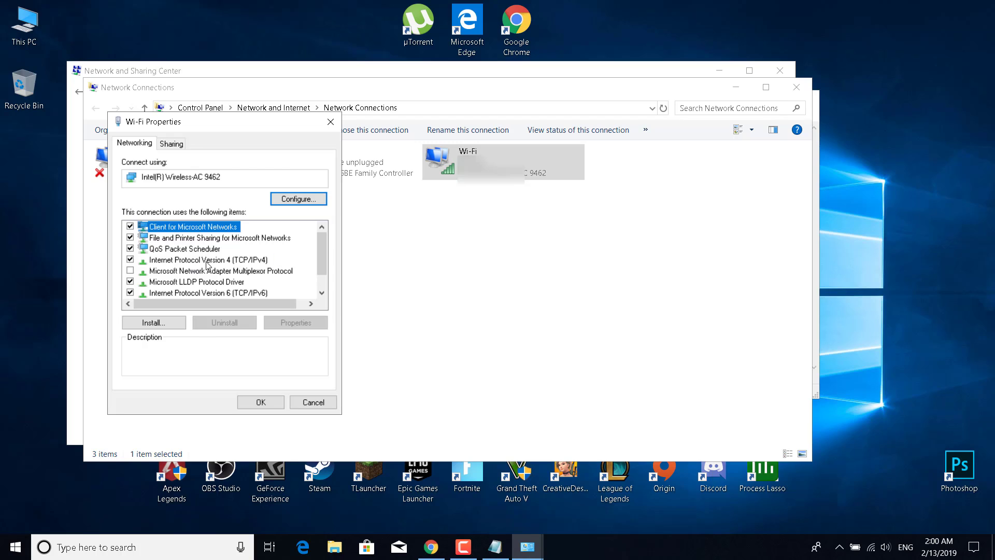
Open the Internet Protocol Version 4 (TCP/IPv4) properties
double_click(203, 259)
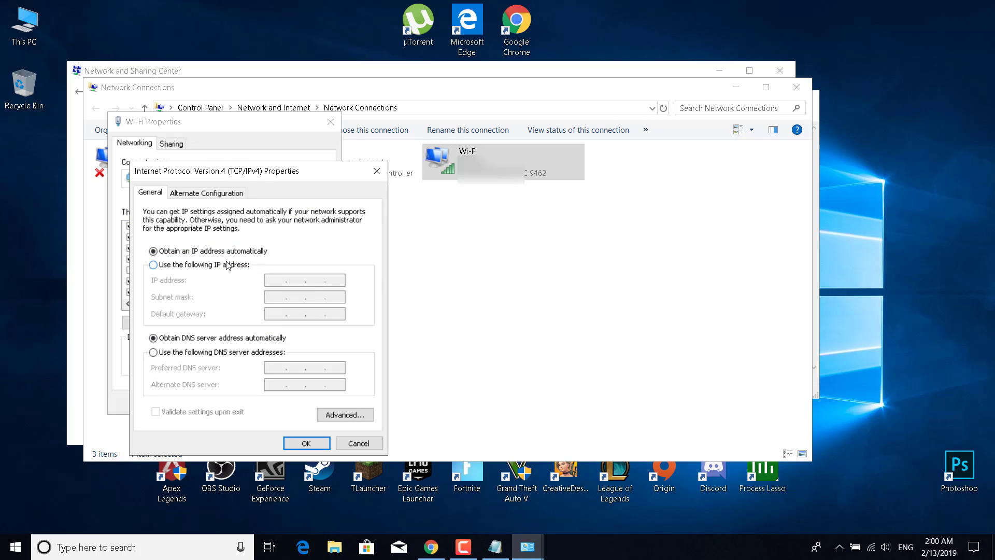
Select 'Use the following IP address', enabling manual DNS server entry too
left_click(153, 250)
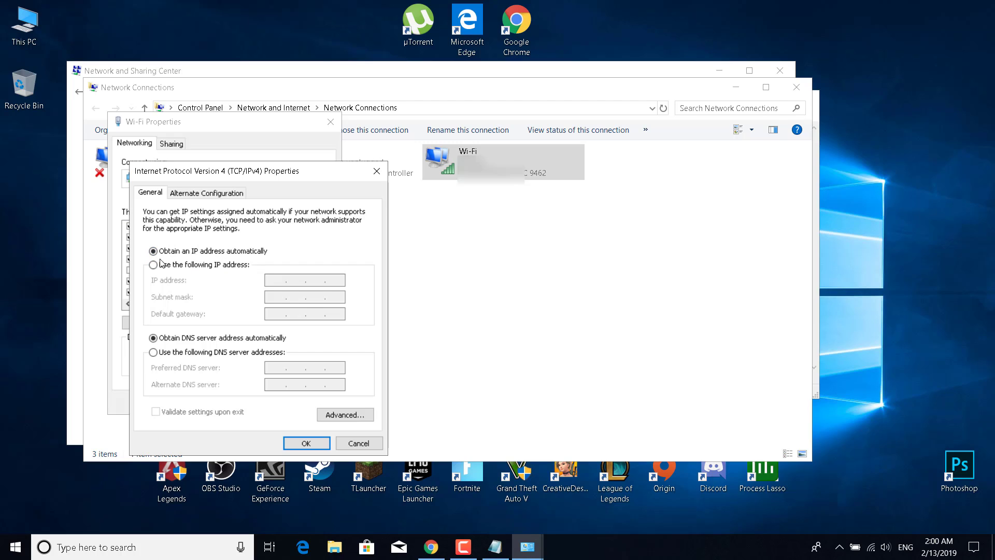
left_click(153, 251)
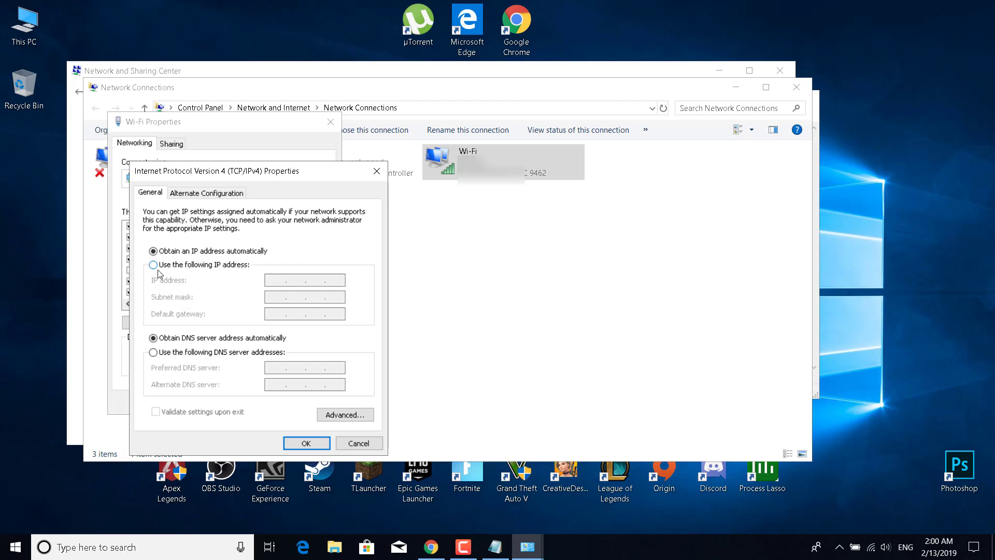
left_click(152, 265)
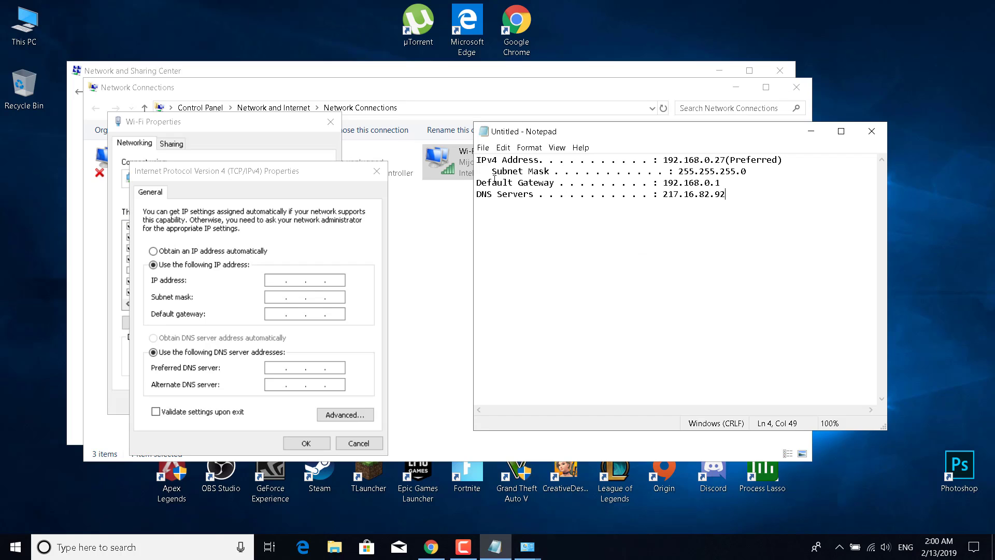
mouse_move(302, 299)
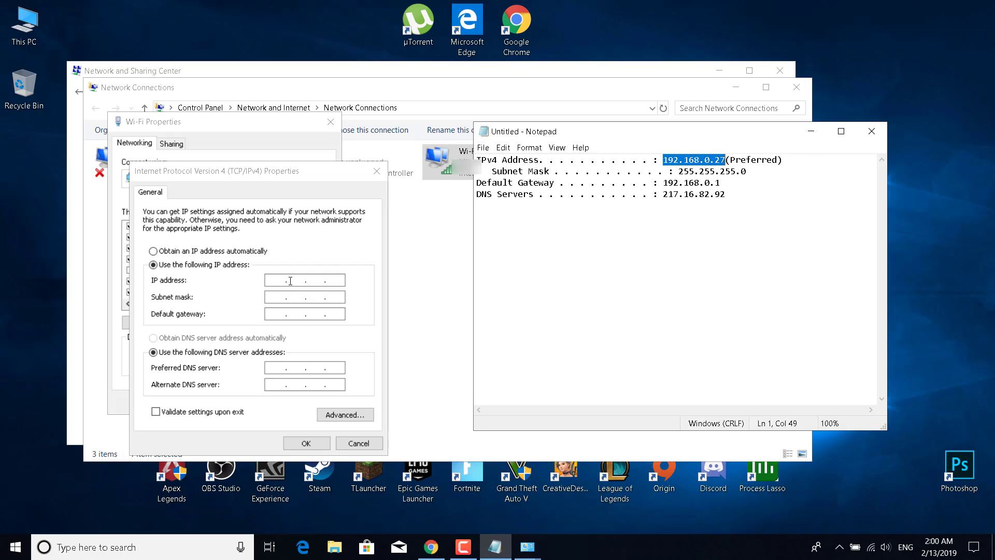
Fill in IP address 192.168.0.27 and subnet mask 255.255.255.0 from the notes
type("192.168.0.27")
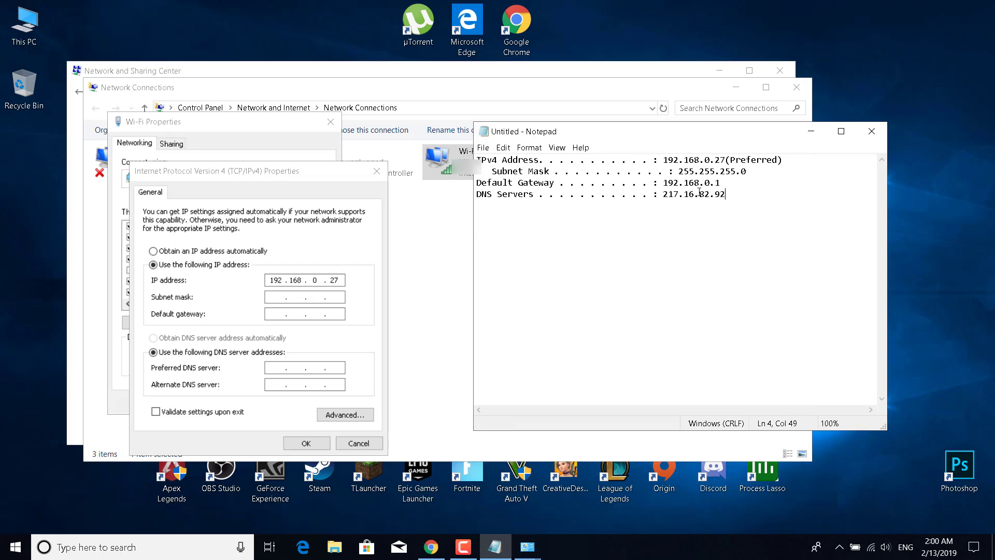
double_click(712, 172)
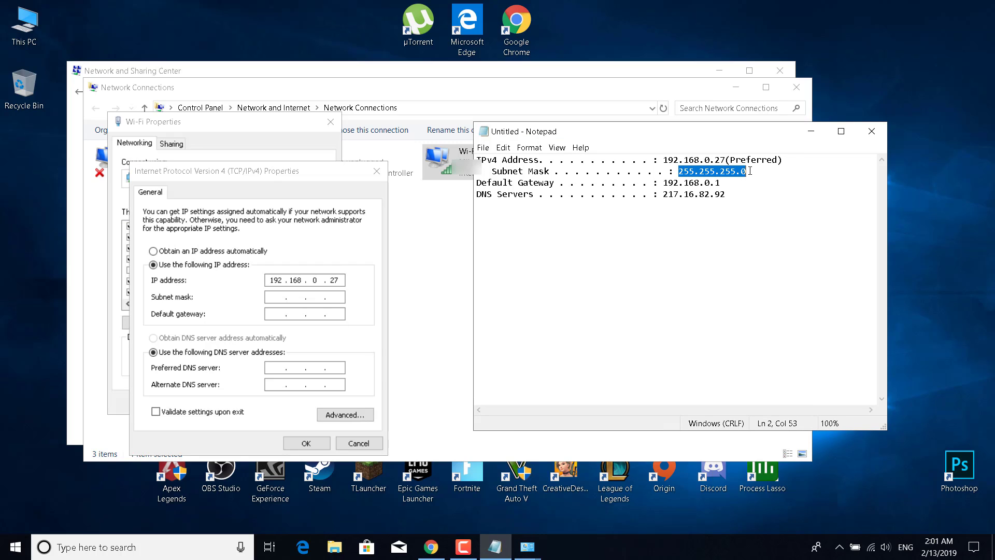
type("255.255.255.0")
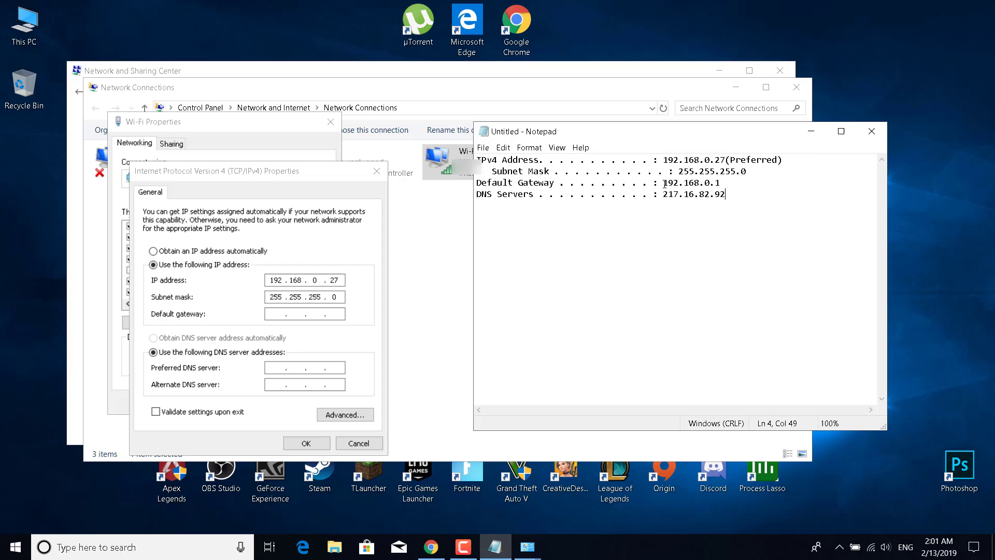
Fill in gateway 192.168.0.1 and DNS server 217.16.82.92 from the notes
double_click(691, 183)
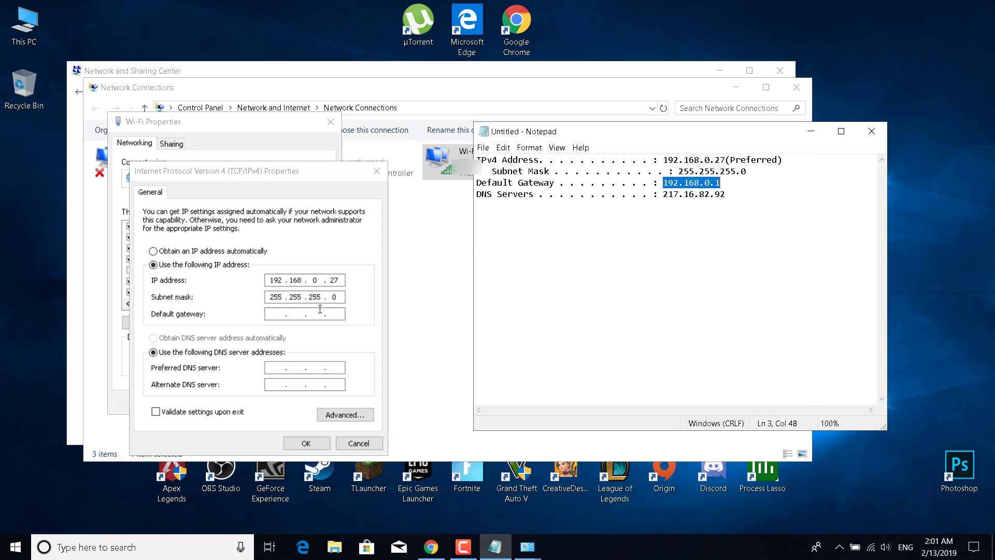
type("192.168.0.1")
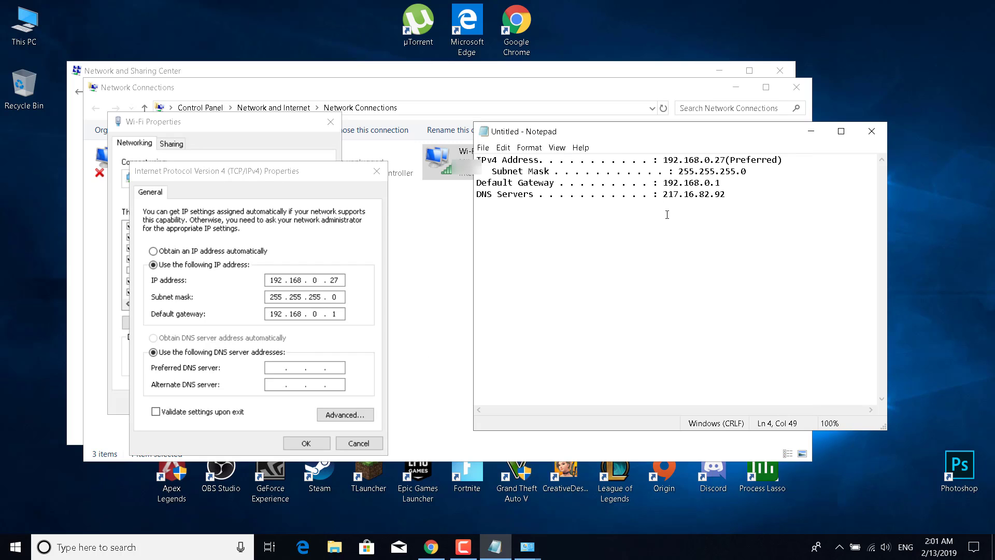
double_click(693, 193)
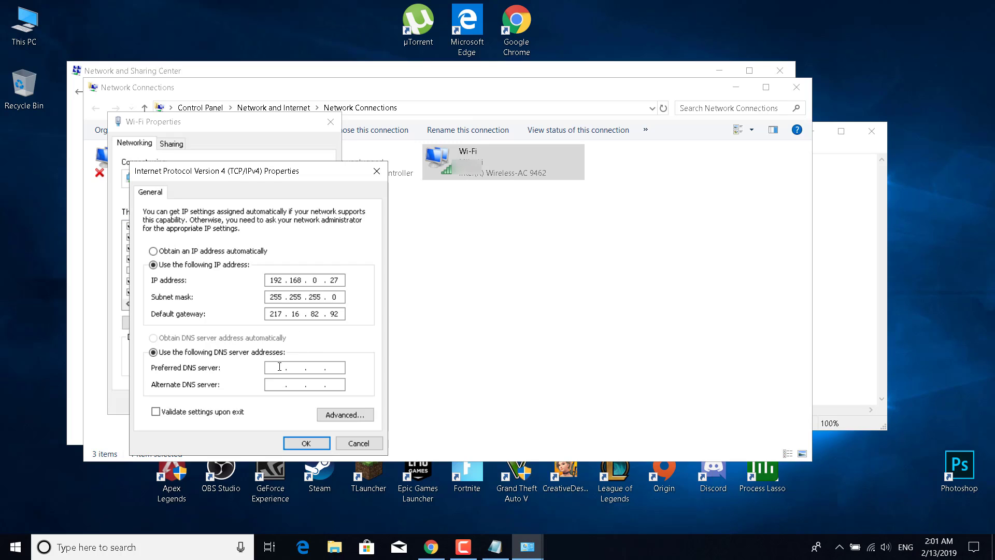
type("217.16.82.92")
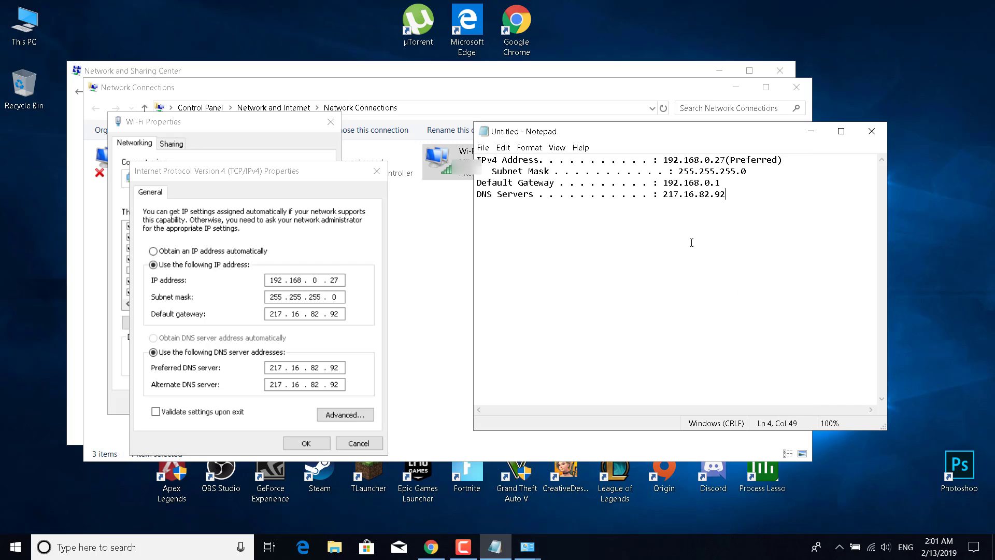
mouse_move(668, 186)
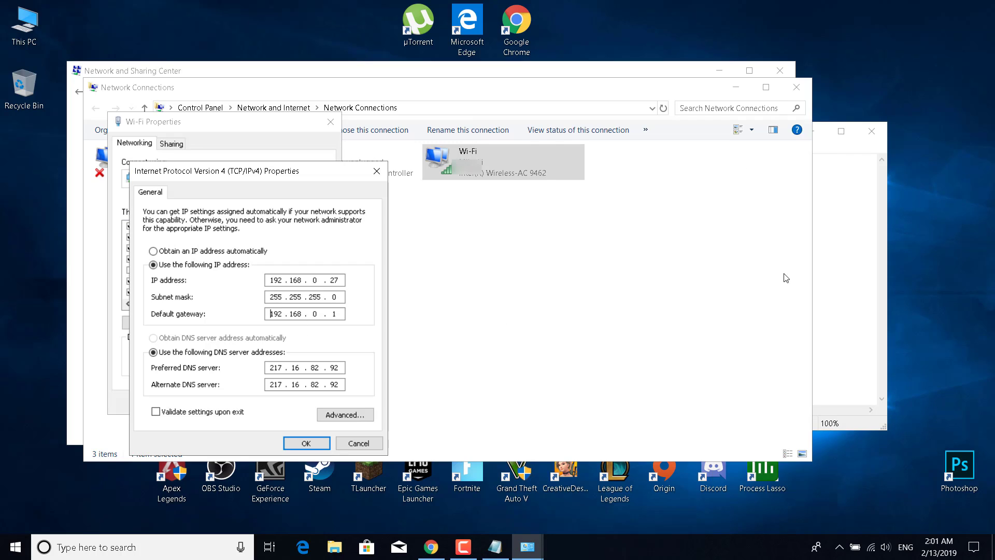
mouse_move(377, 297)
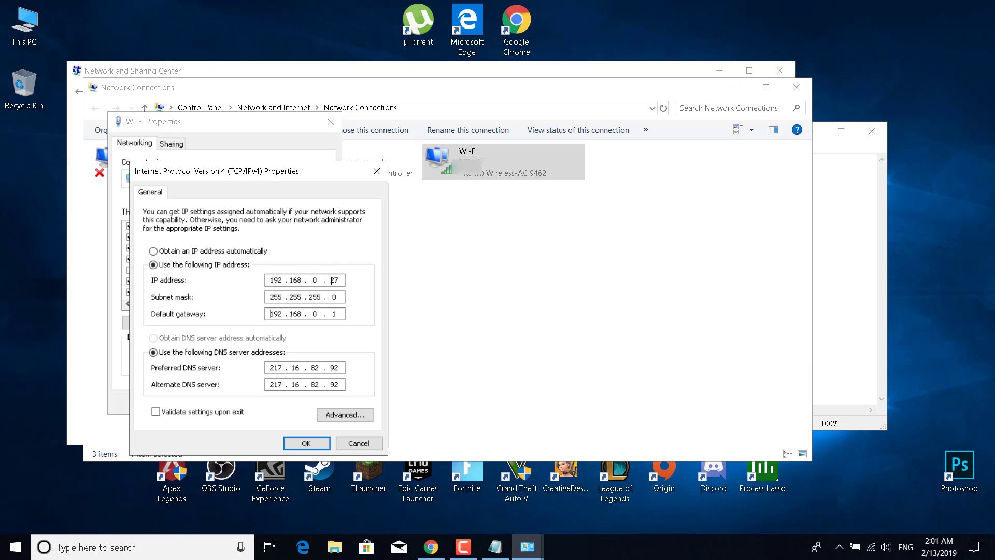
Change the IP address's last octet to 101, making it 192.168.0.101
double_click(338, 279)
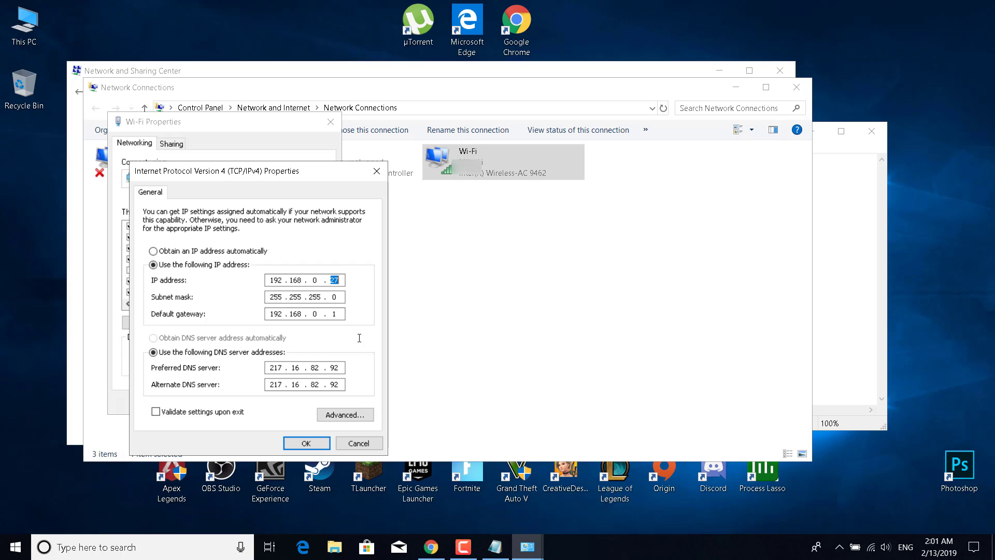
type("101")
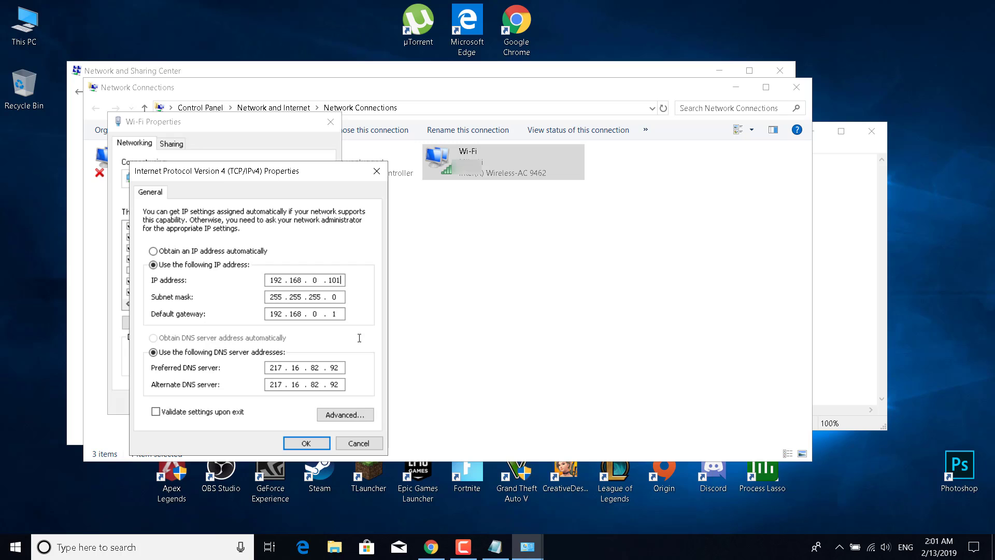
mouse_move(316, 292)
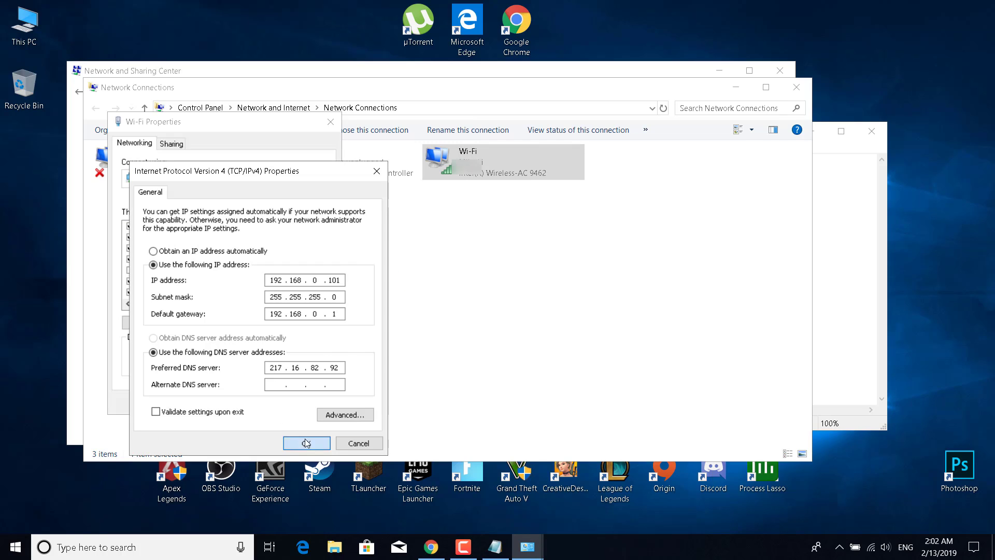
Confirm IPv4 and Wi-Fi Properties, then edit the note to read 192.168.0.101
left_click(307, 444)
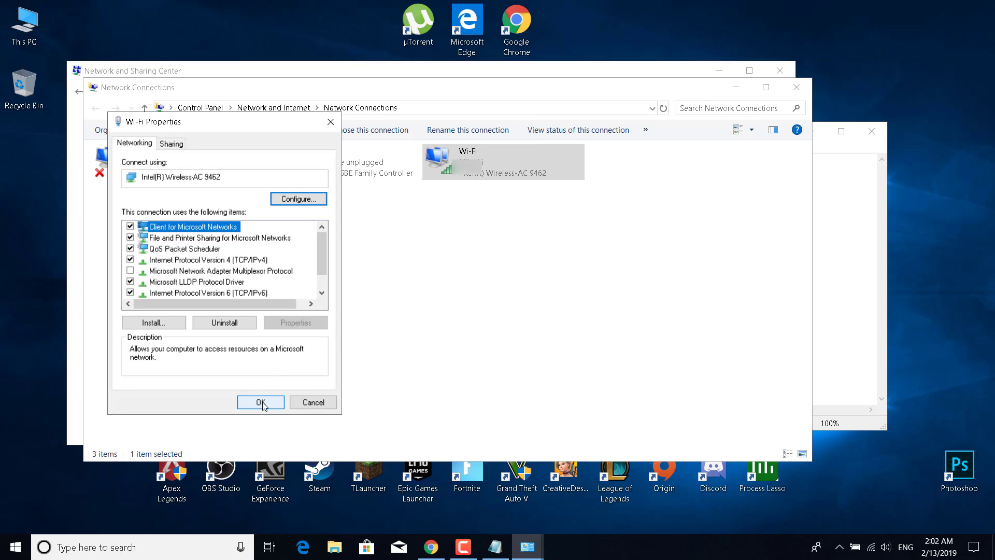
left_click(260, 402)
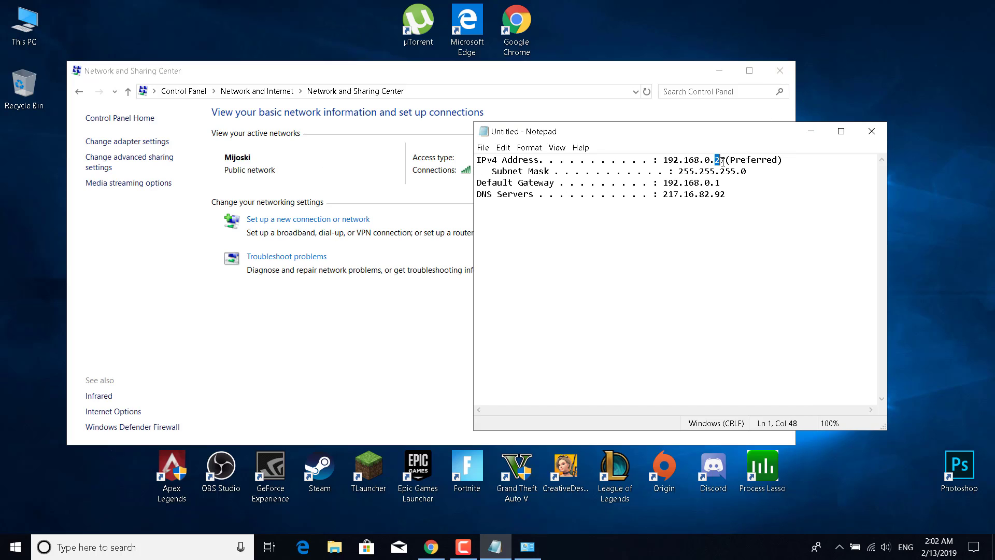
type("01")
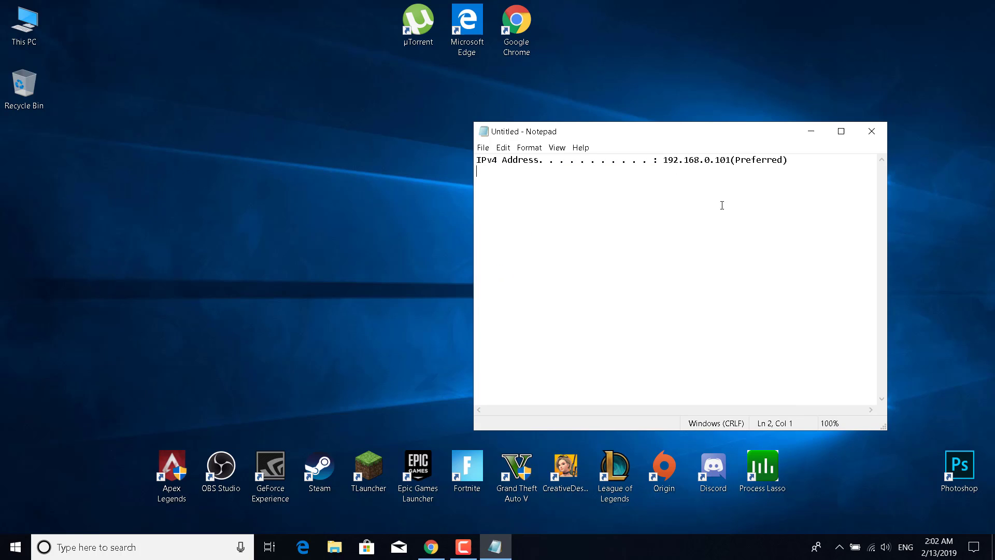
mouse_move(668, 169)
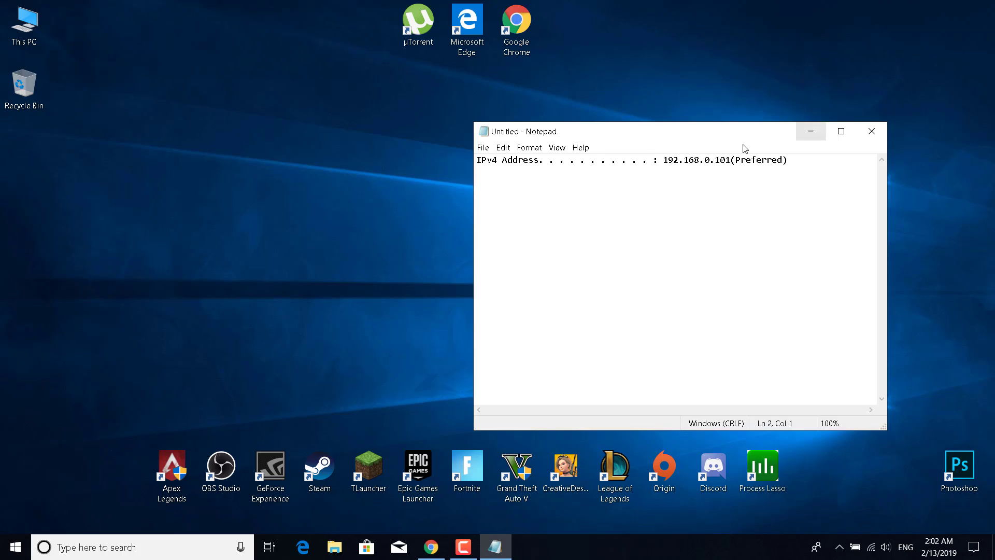
mouse_move(713, 157)
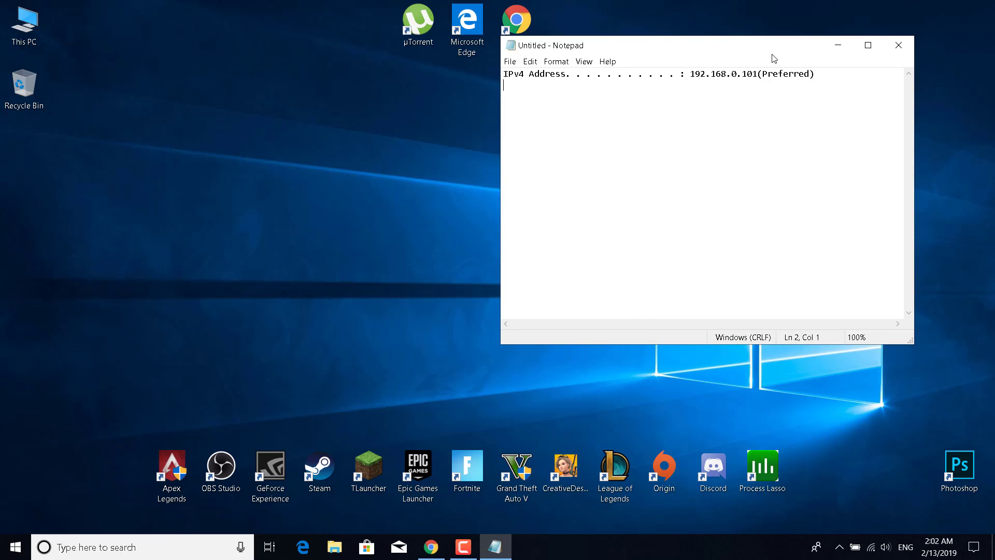
Enter the admin password on the Technicolor router login page at 192.168.0.1
left_click(430, 546)
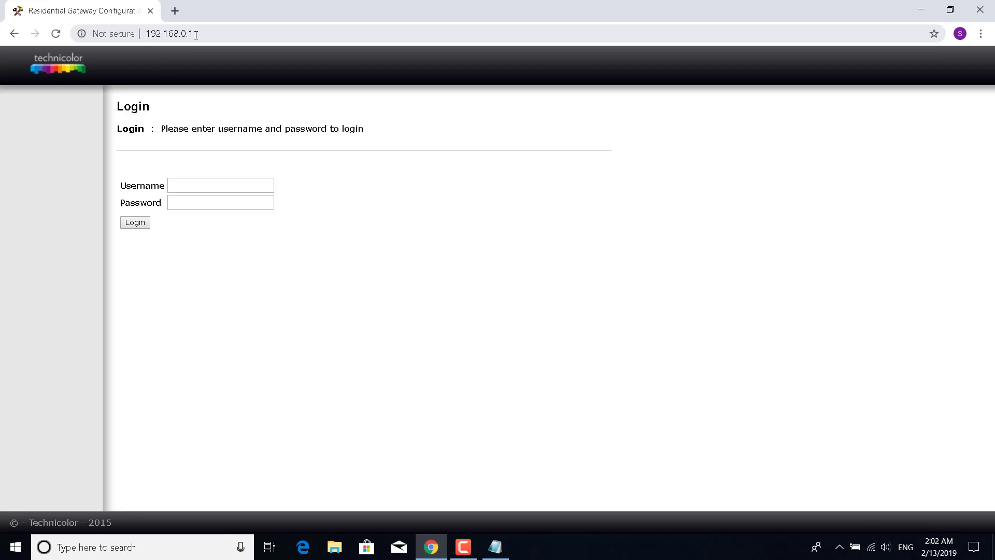
mouse_move(189, 249)
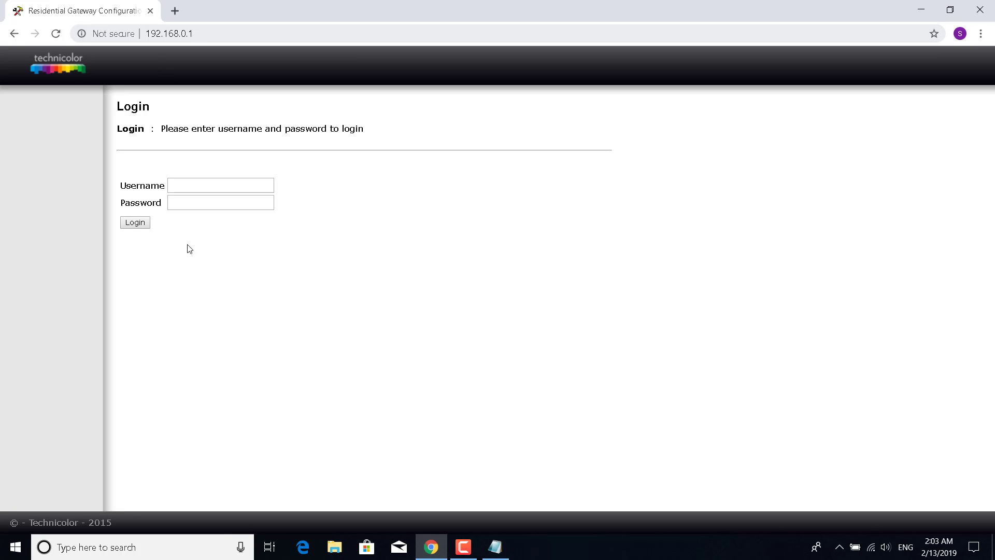
mouse_move(642, 341)
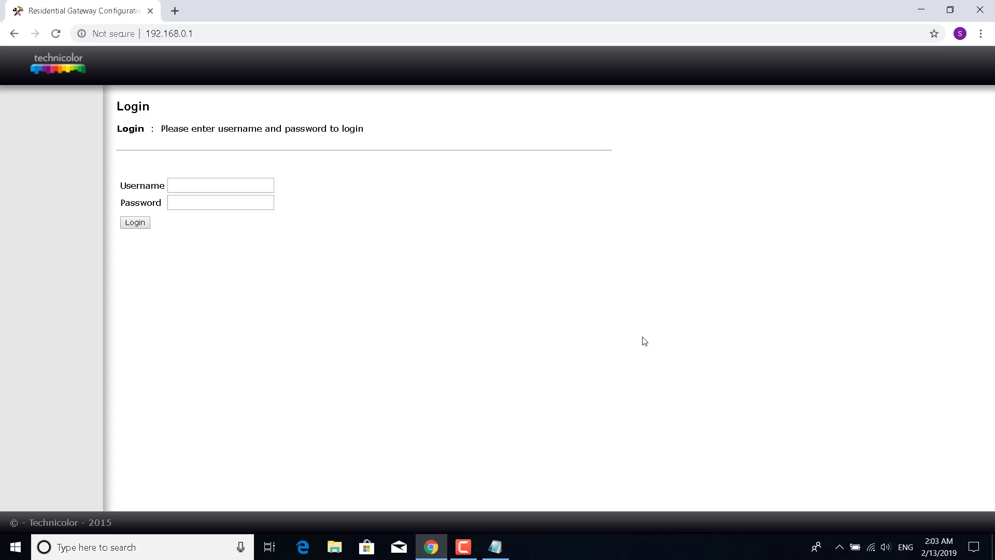
mouse_move(223, 54)
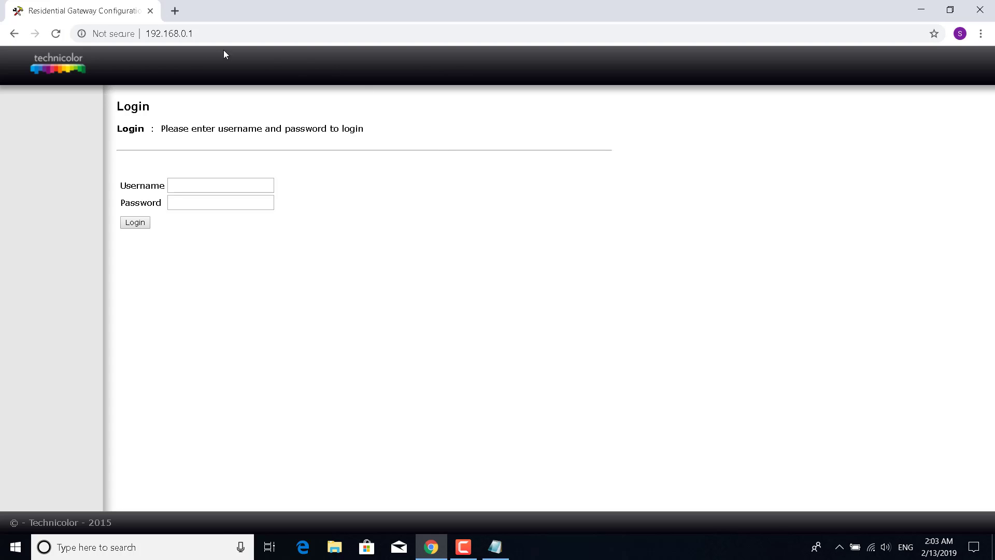
mouse_move(534, 281)
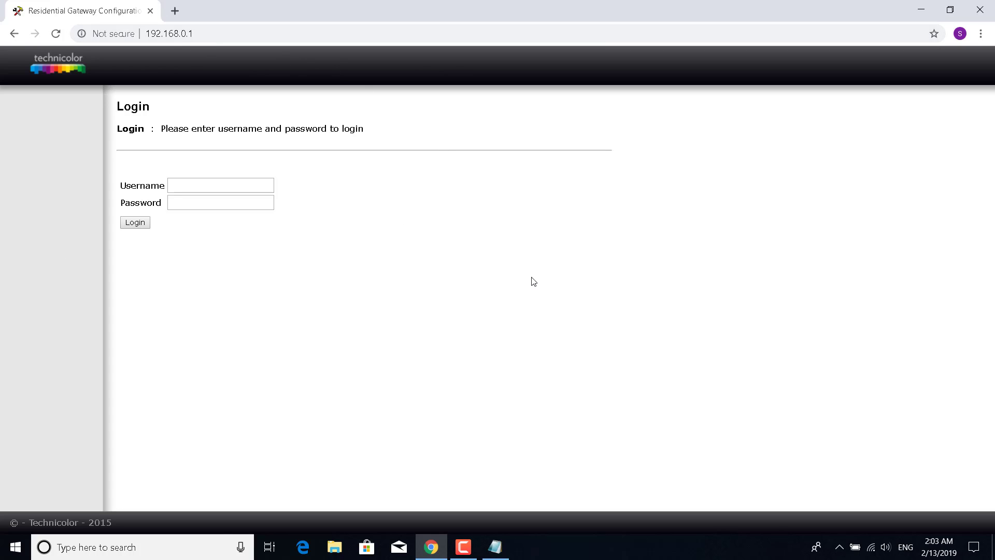
mouse_move(39, 63)
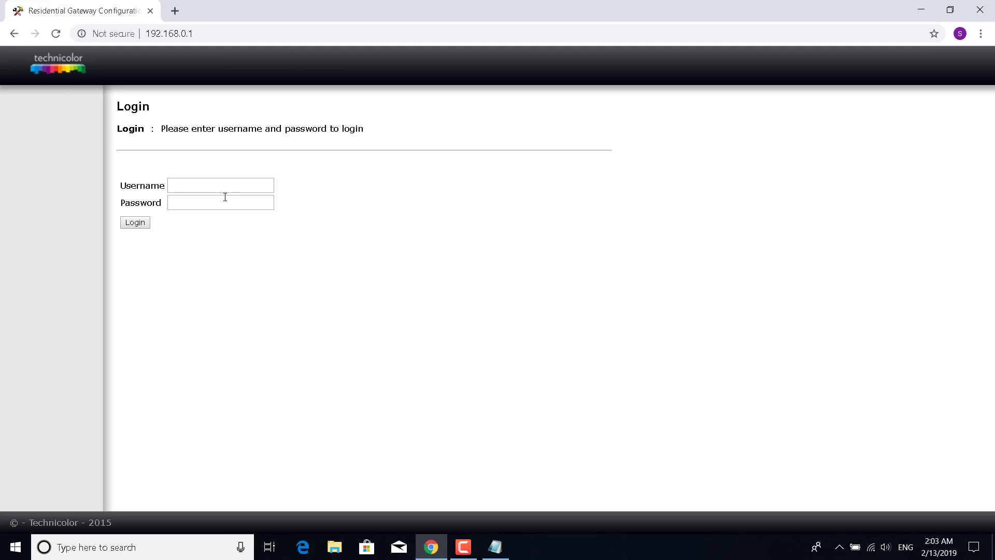
mouse_move(28, 174)
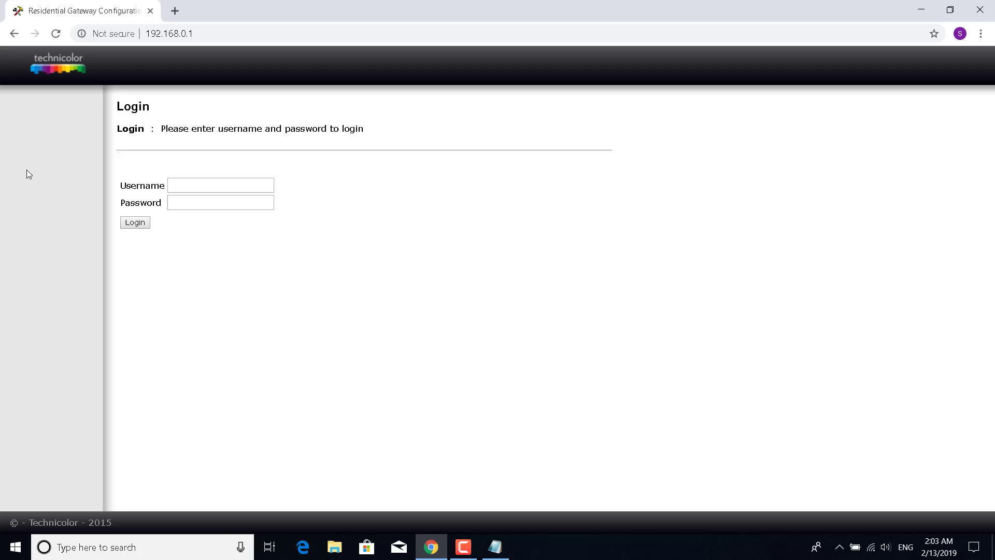
left_click(221, 185)
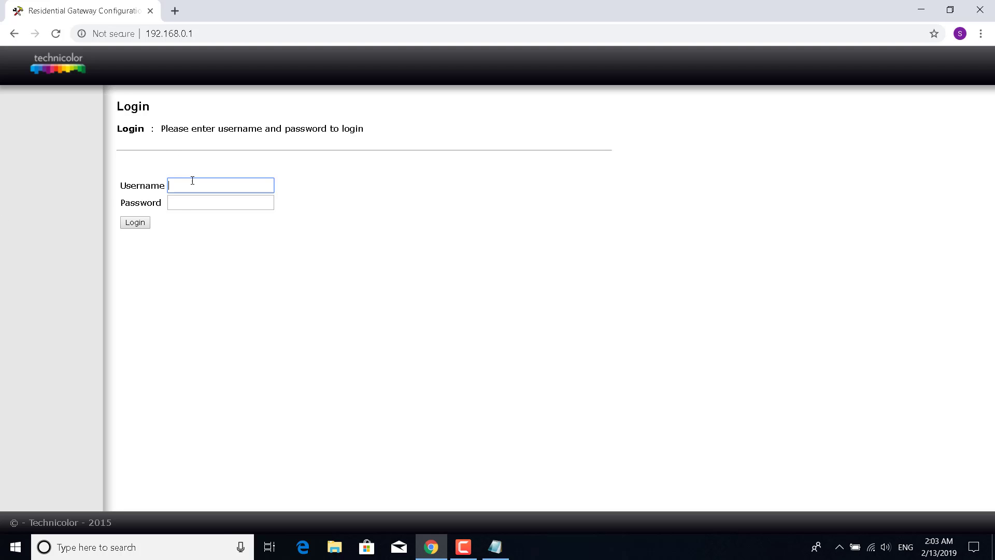
left_click(221, 202)
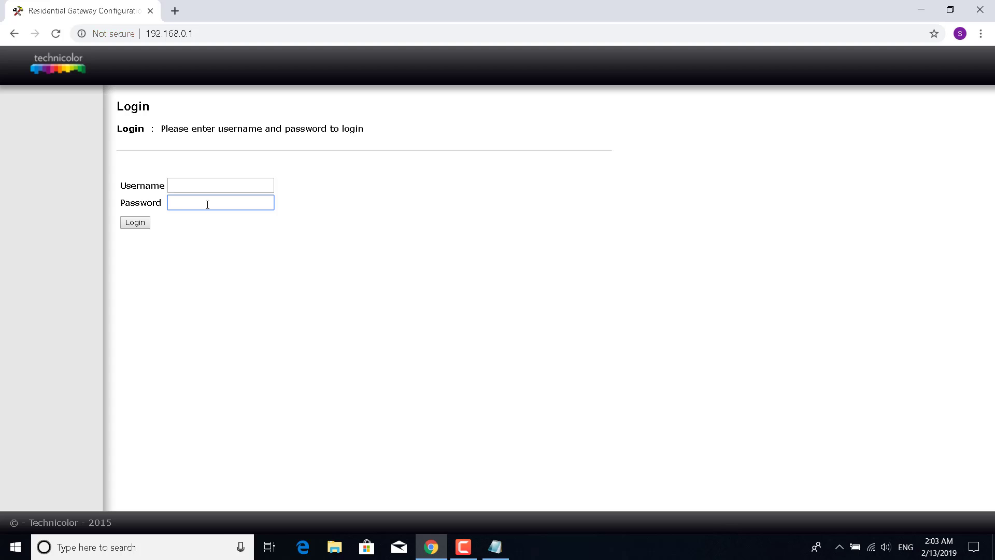
type("•••••")
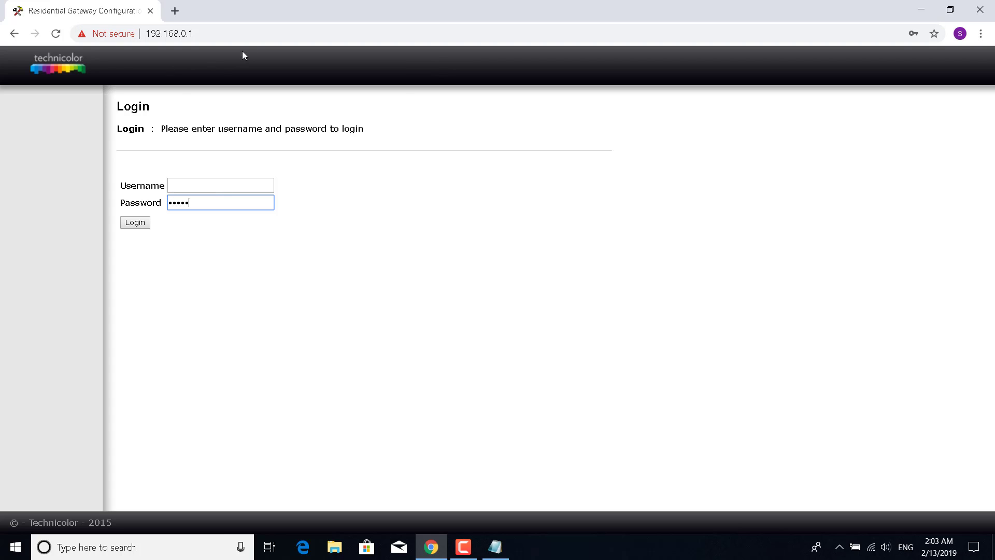
mouse_move(489, 146)
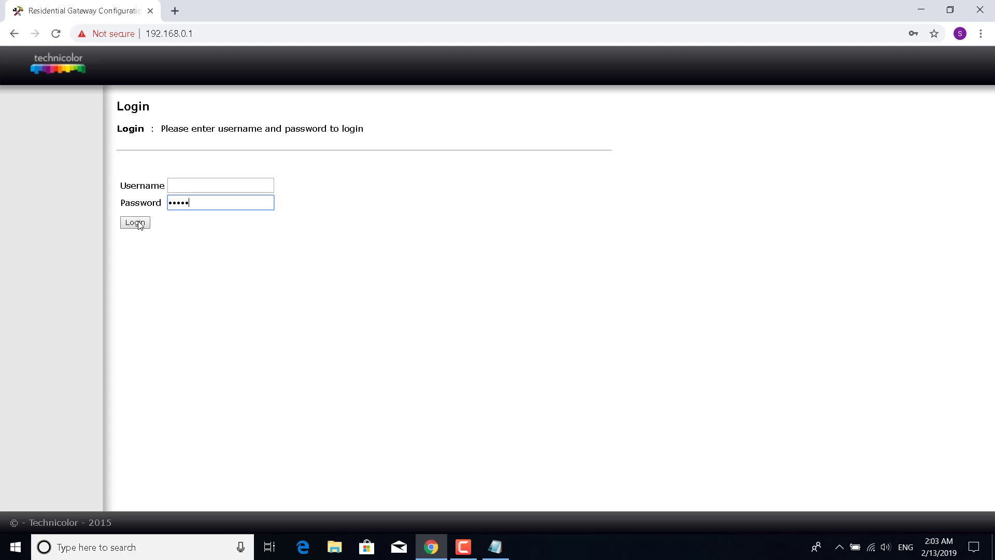
Log in, accept the 'already 1 user connected' prompt, and go to Advanced options
left_click(135, 222)
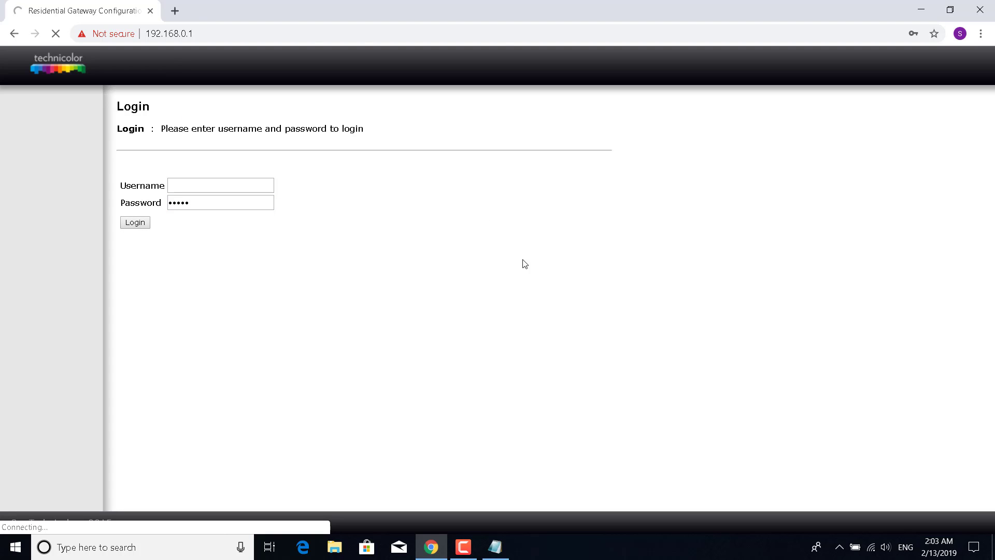
left_click(135, 222)
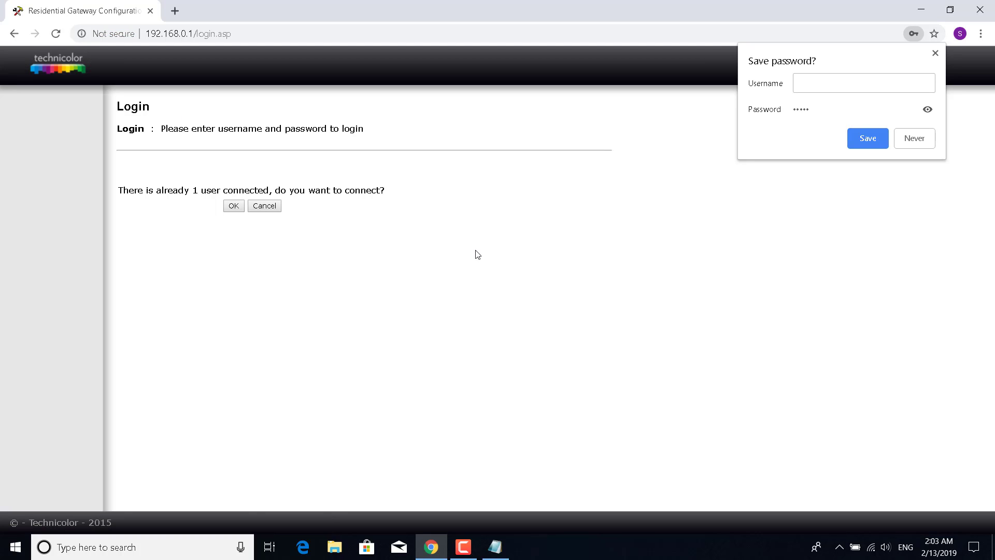
left_click(233, 206)
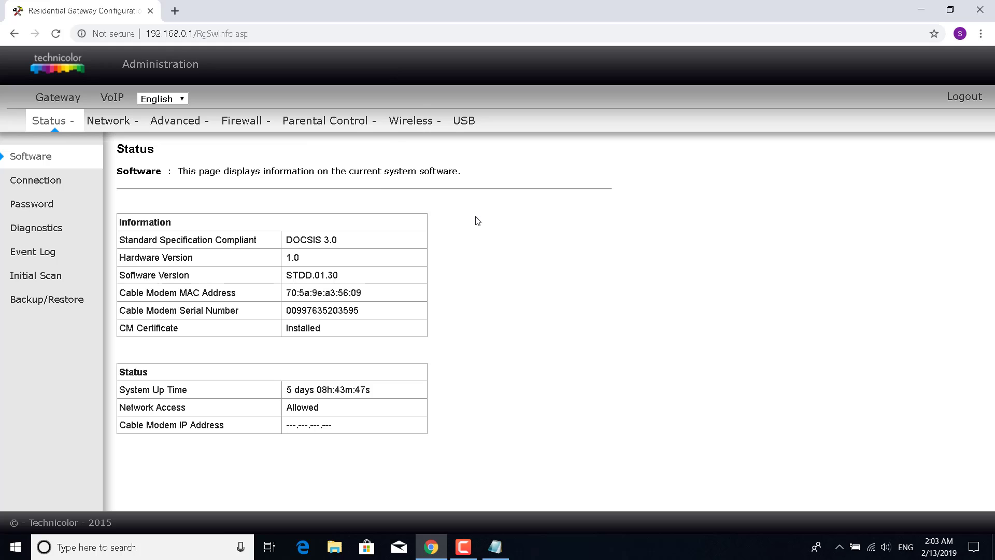
mouse_move(421, 232)
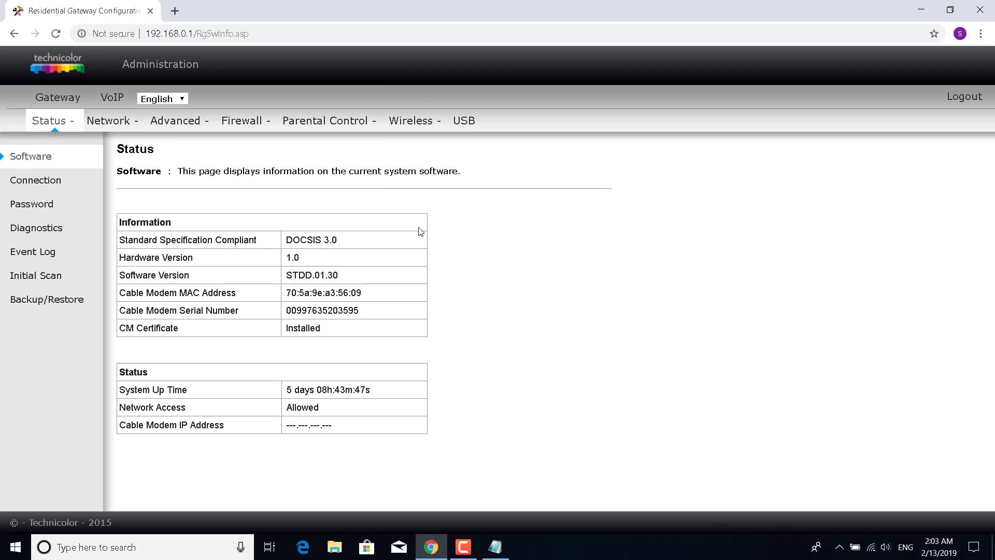
mouse_move(323, 184)
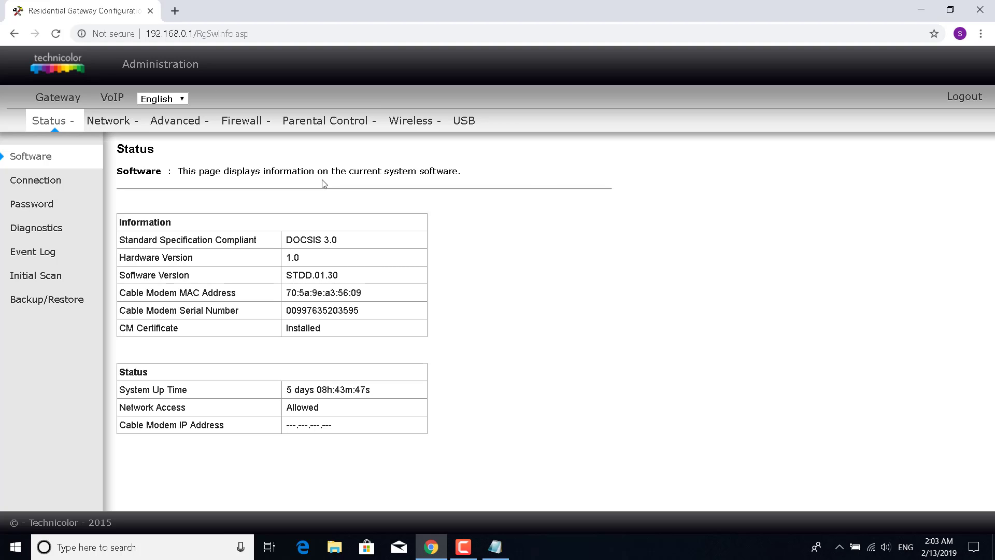
mouse_move(283, 161)
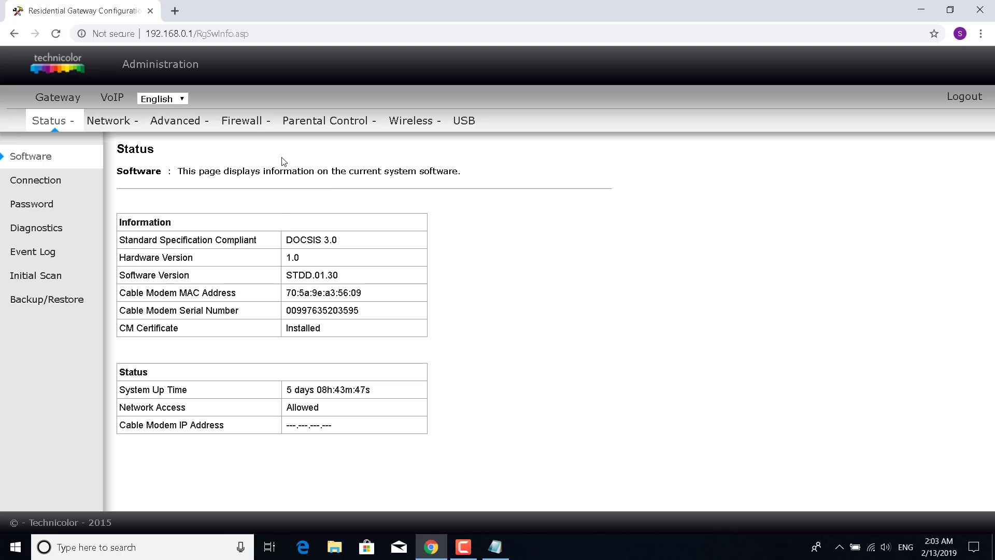
mouse_move(115, 5)
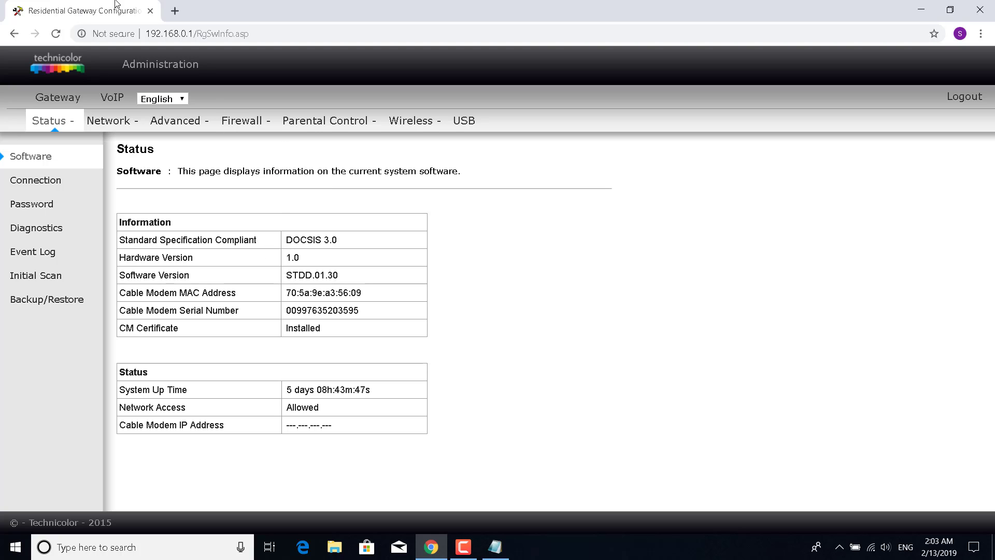
mouse_move(541, 300)
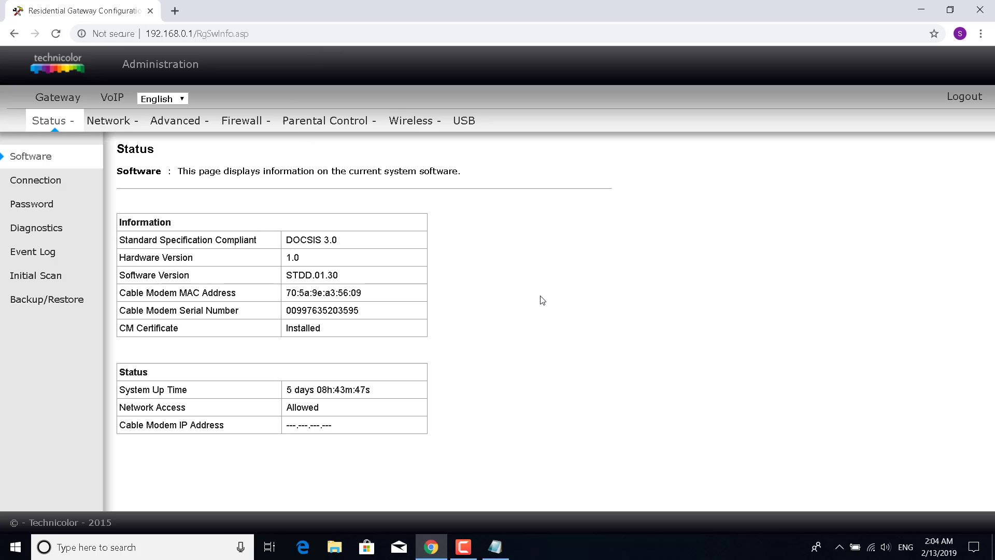
mouse_move(522, 330)
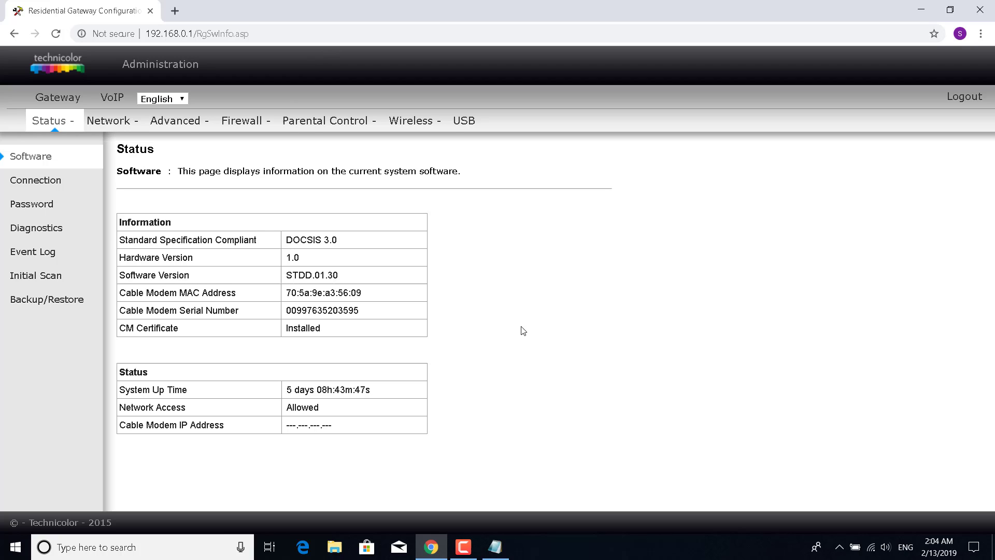
mouse_move(32, 252)
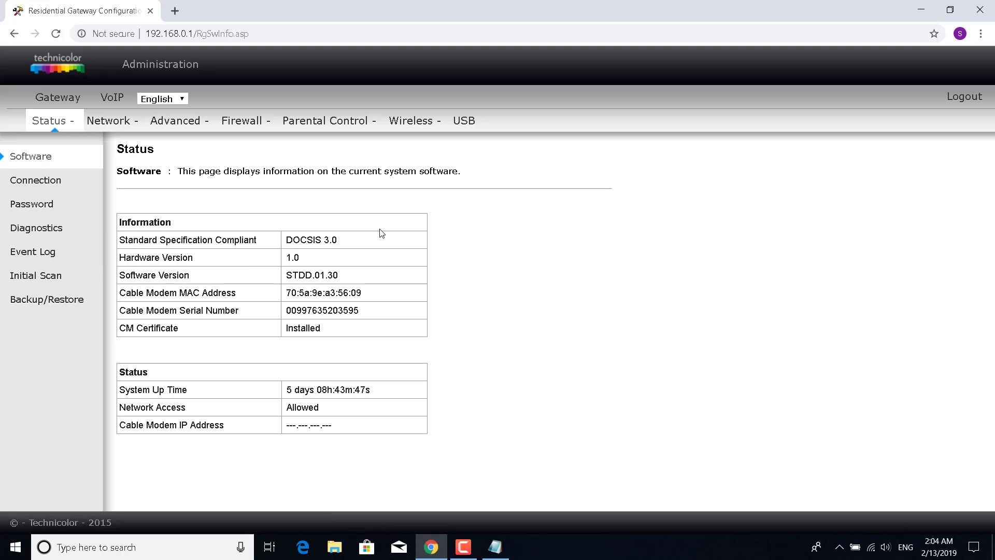
mouse_move(296, 201)
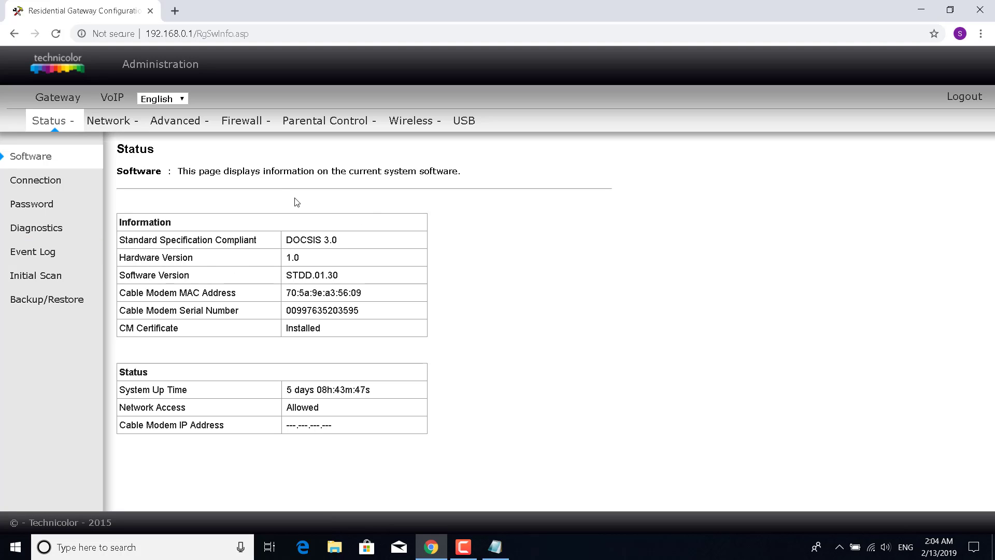
mouse_move(277, 184)
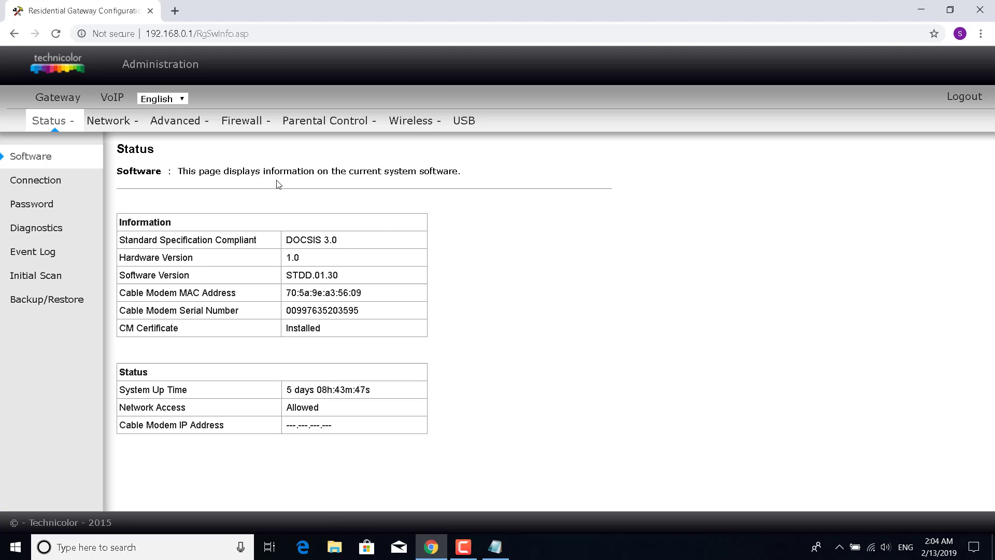
mouse_move(211, 141)
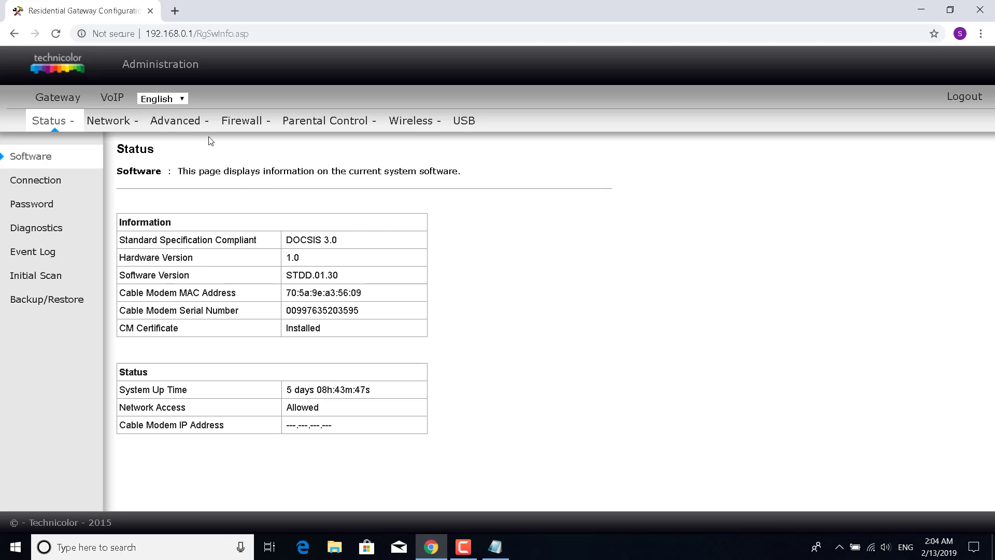
left_click(175, 121)
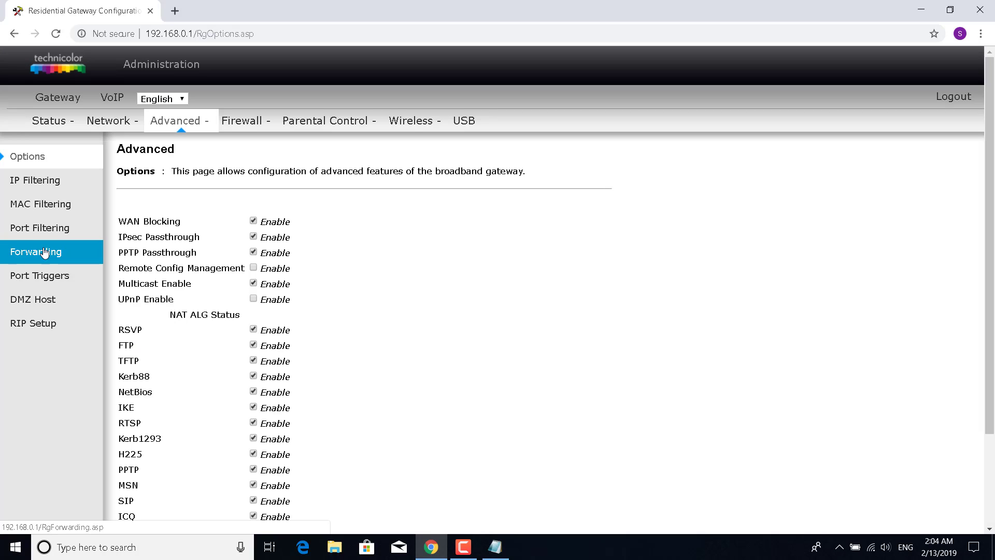
Open the Forwarding section and start a new blank IPv4 forwarding rule
left_click(37, 252)
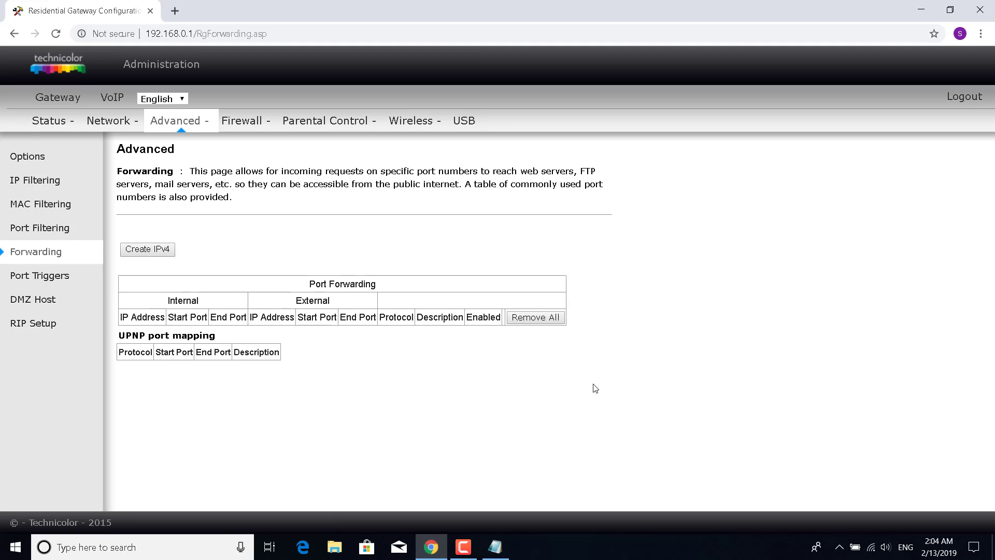
mouse_move(501, 285)
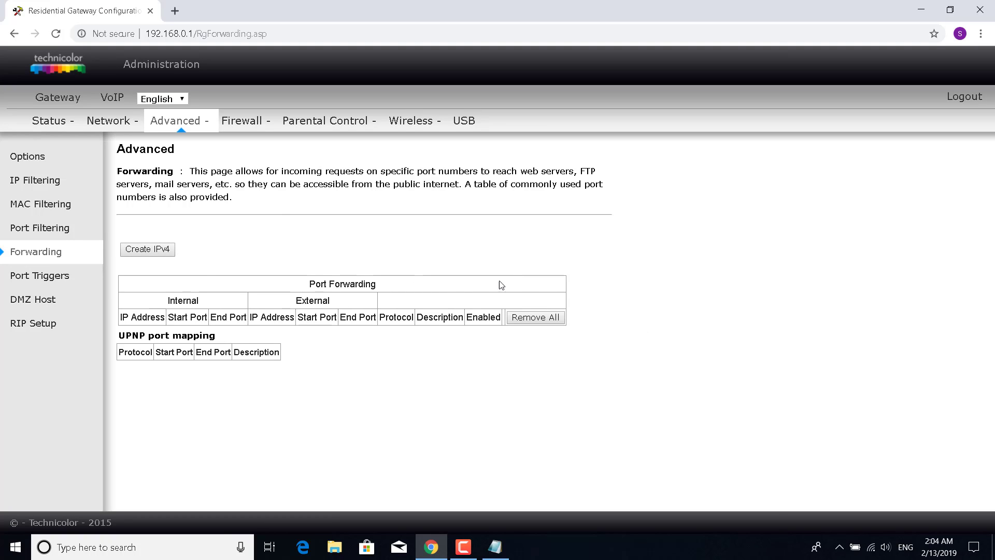
mouse_move(33, 299)
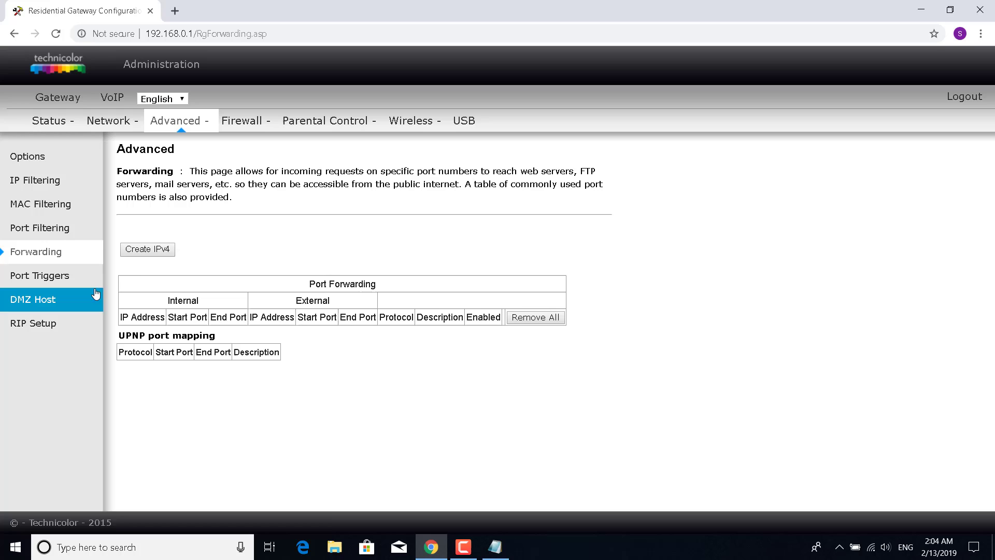
left_click(147, 248)
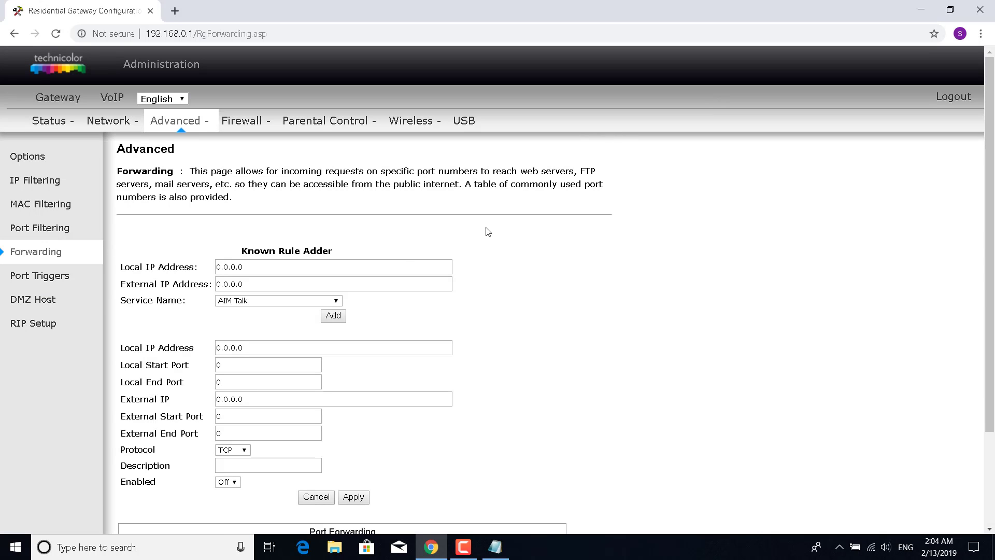
Fill the rule: IP 192.168.0.101, ports 3074, TCP, description Apex, Enabled On
scroll("down", 3)
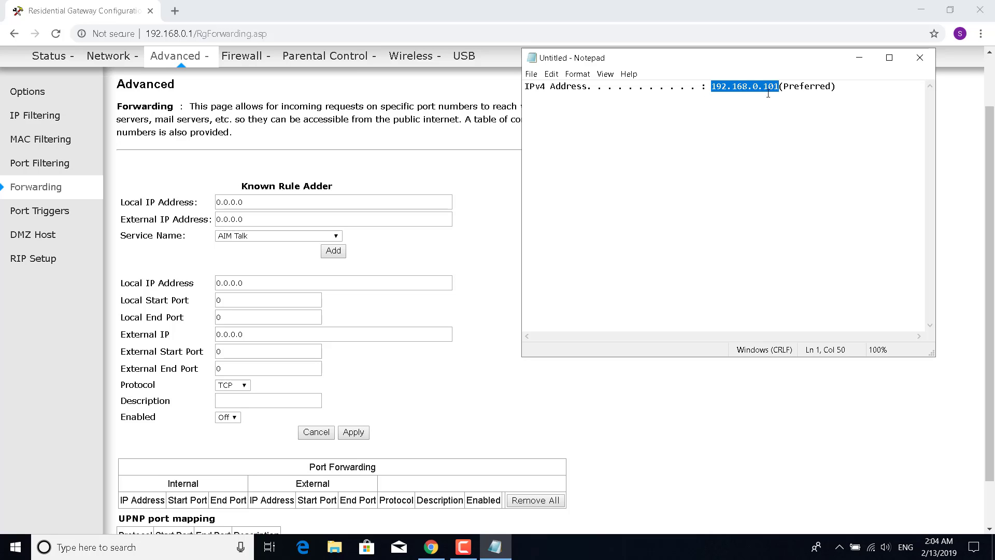
type("192.168.0.101")
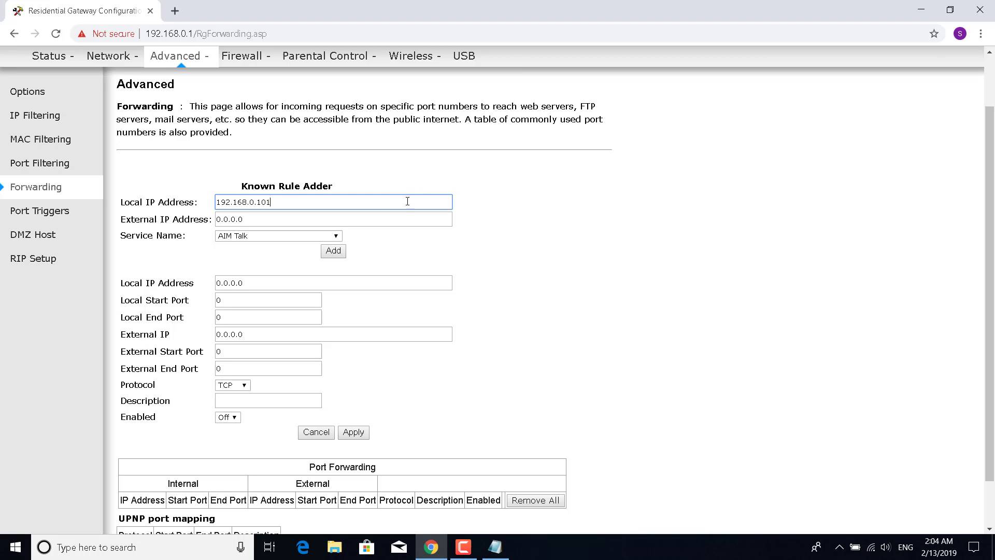
double_click(260, 202)
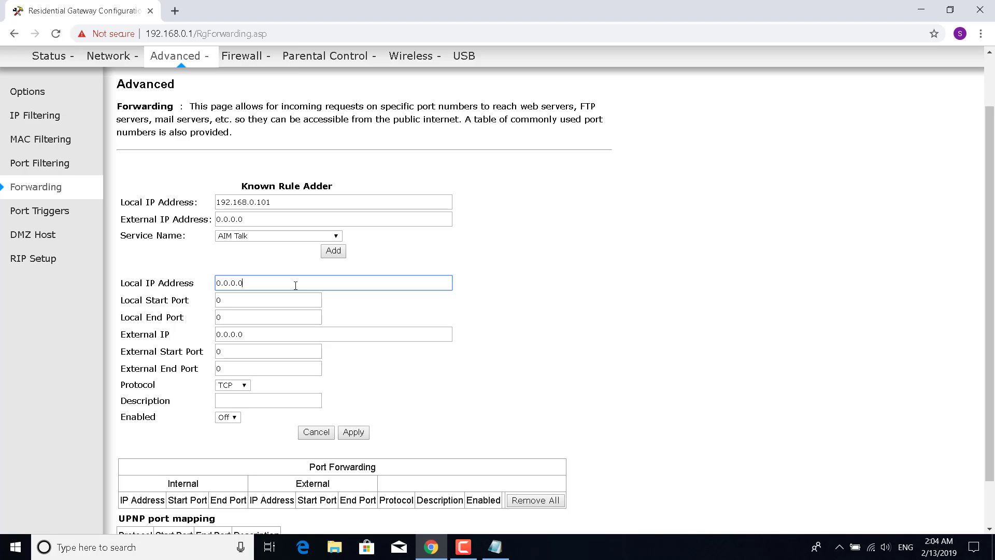
mouse_move(279, 298)
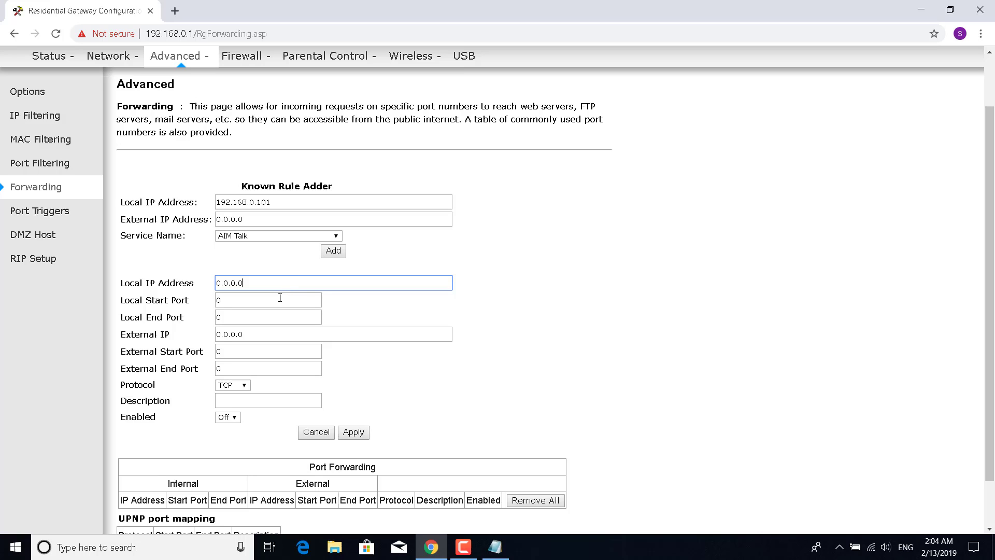
mouse_move(252, 325)
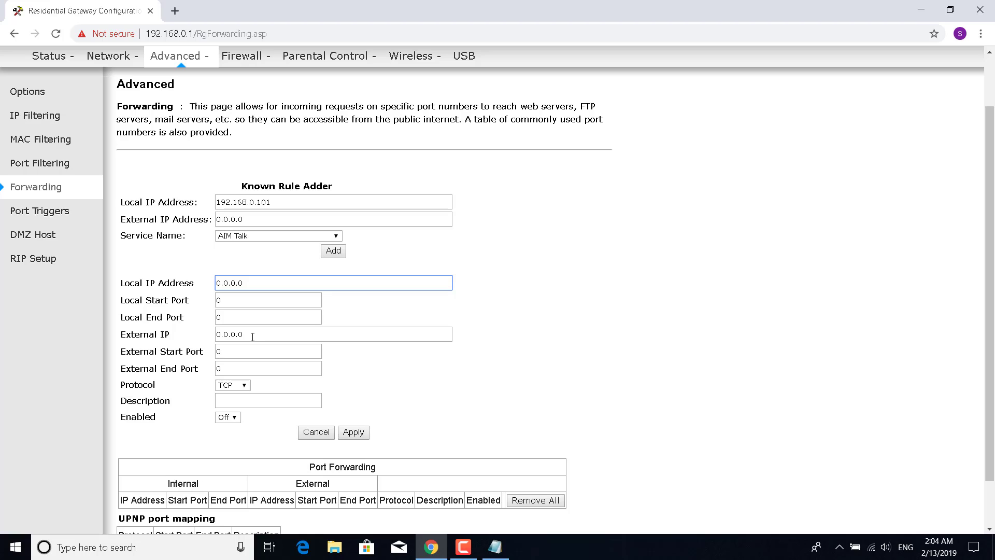
mouse_move(243, 365)
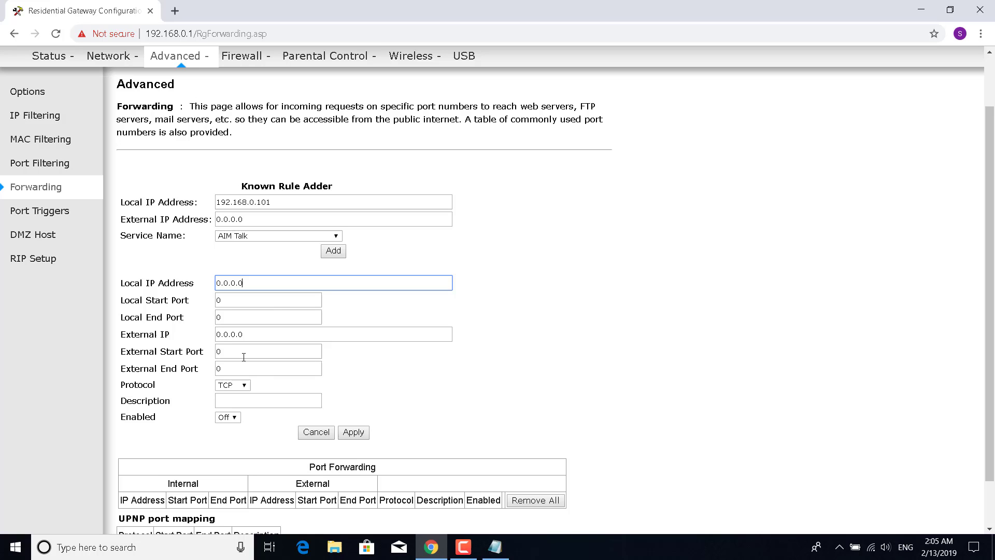
left_click(268, 299)
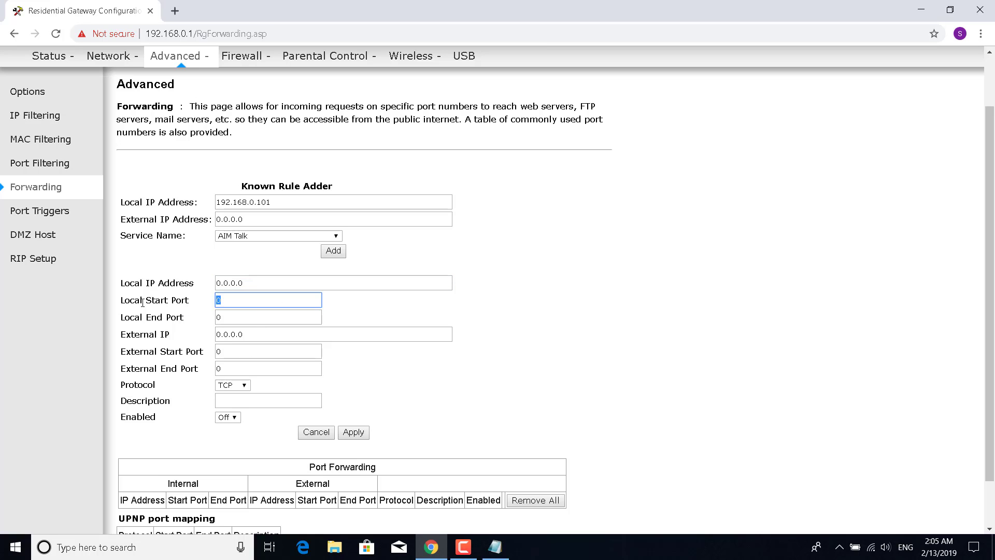
type("3074")
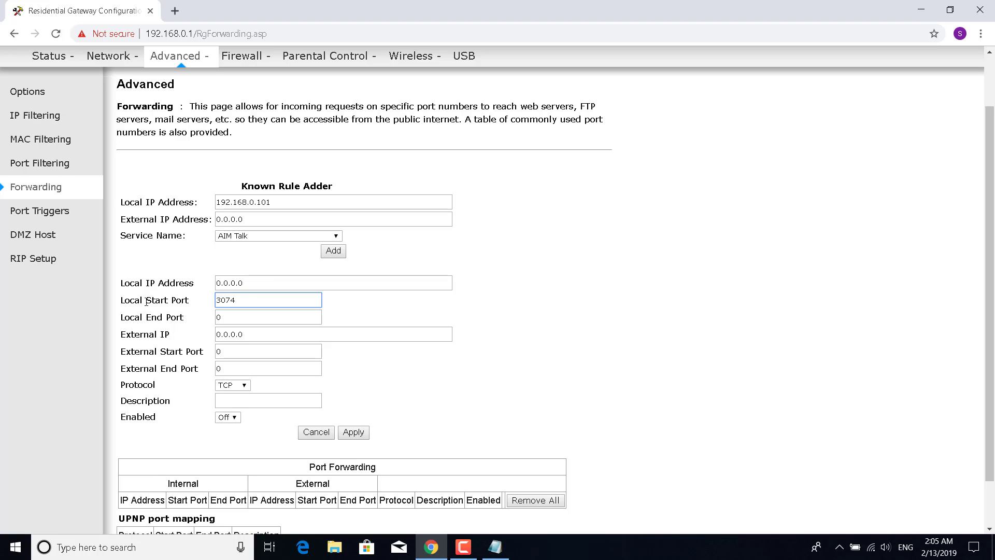
left_click(267, 317)
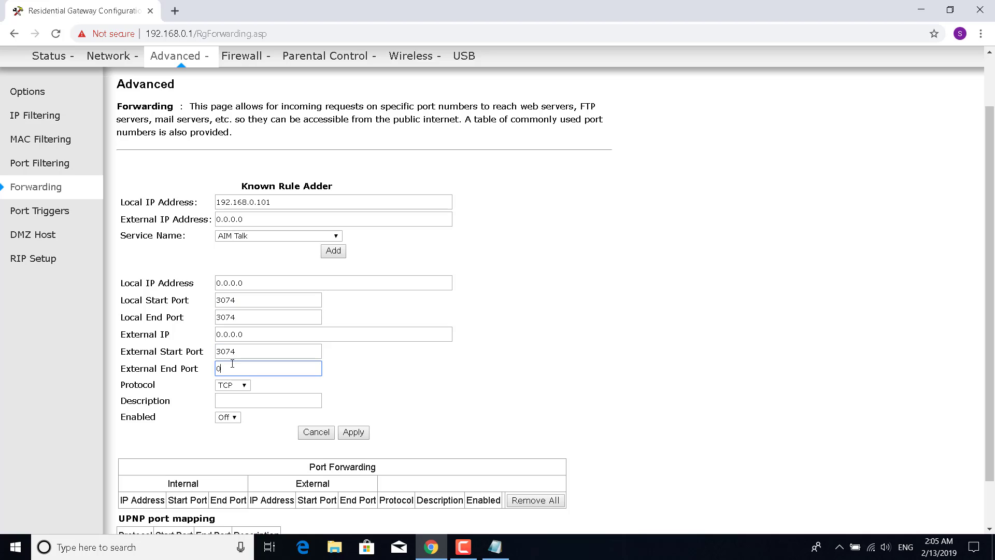
type("3074")
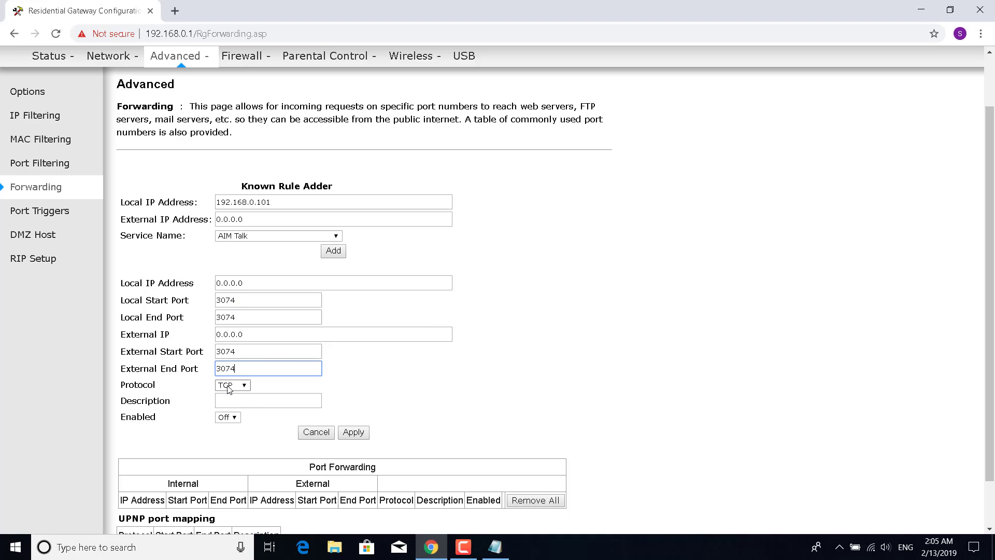
left_click(233, 384)
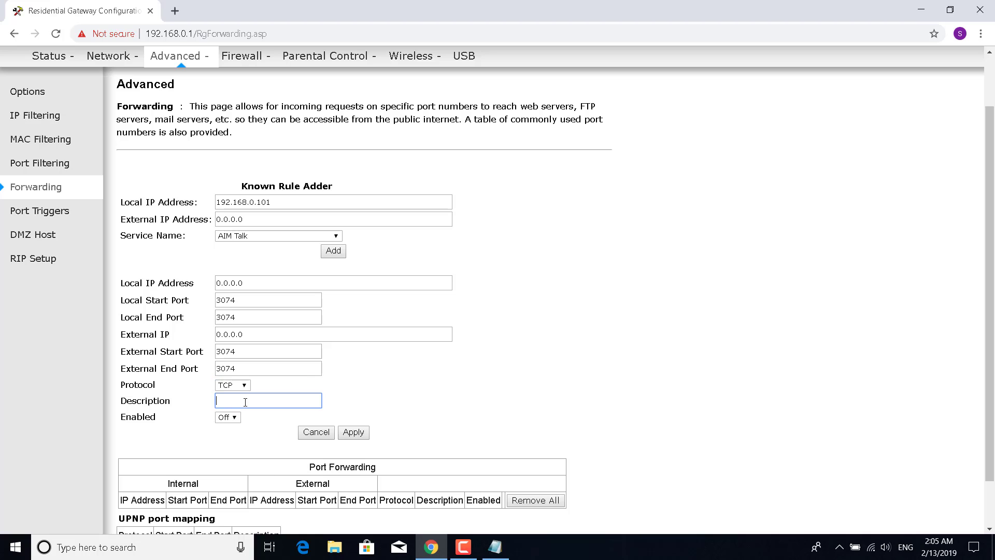
type("Apex")
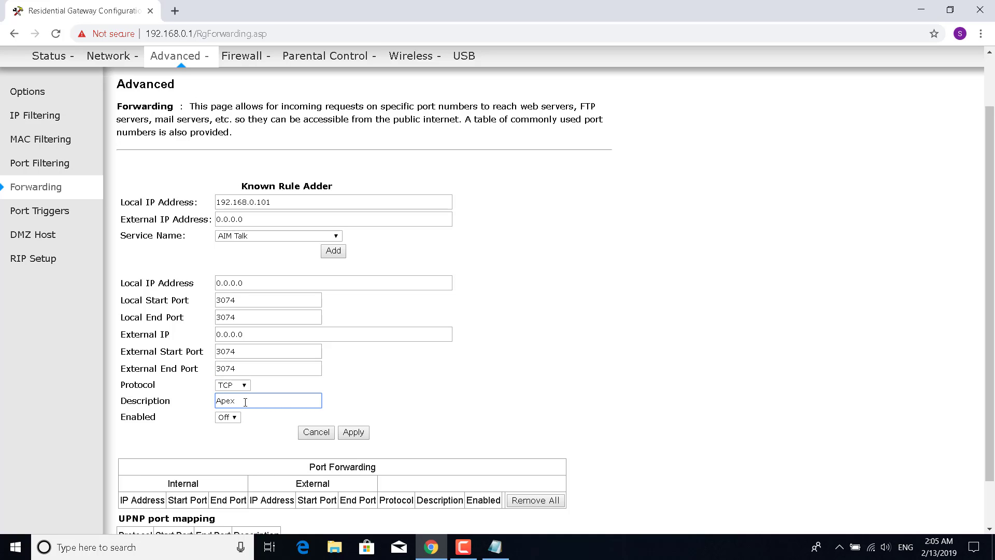
left_click(227, 416)
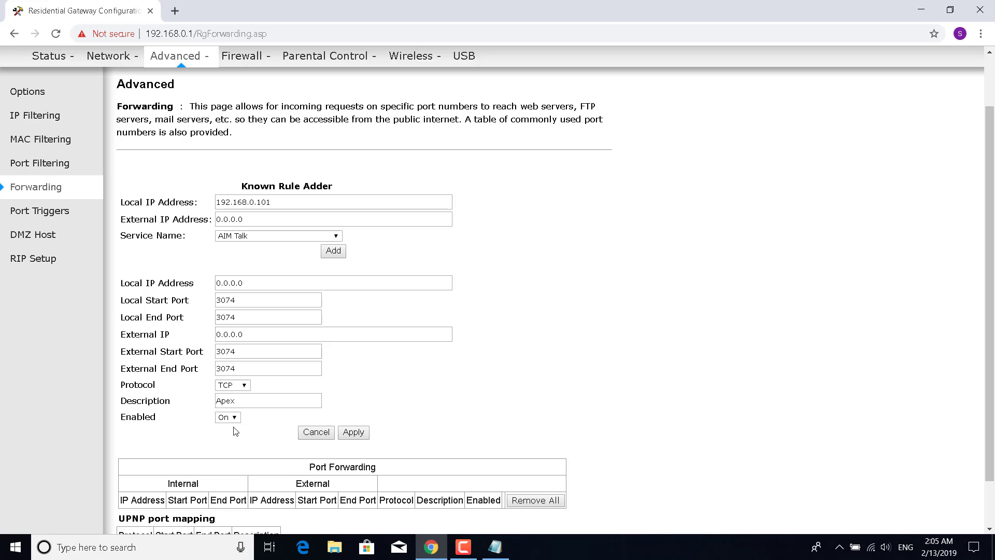
Apply the new TCP 3074 forwarding rule for 192.168.0.101
left_click(353, 433)
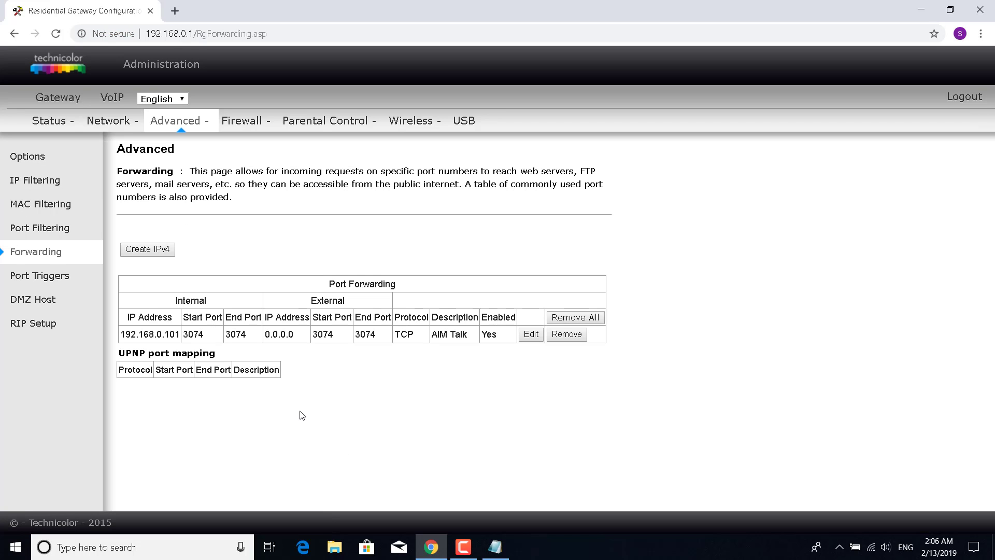
mouse_move(338, 376)
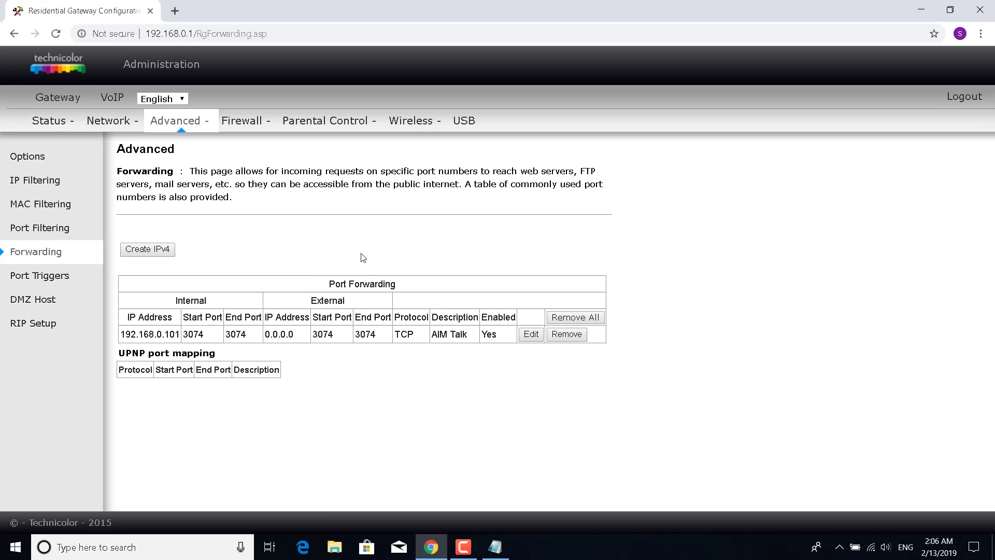
mouse_move(534, 436)
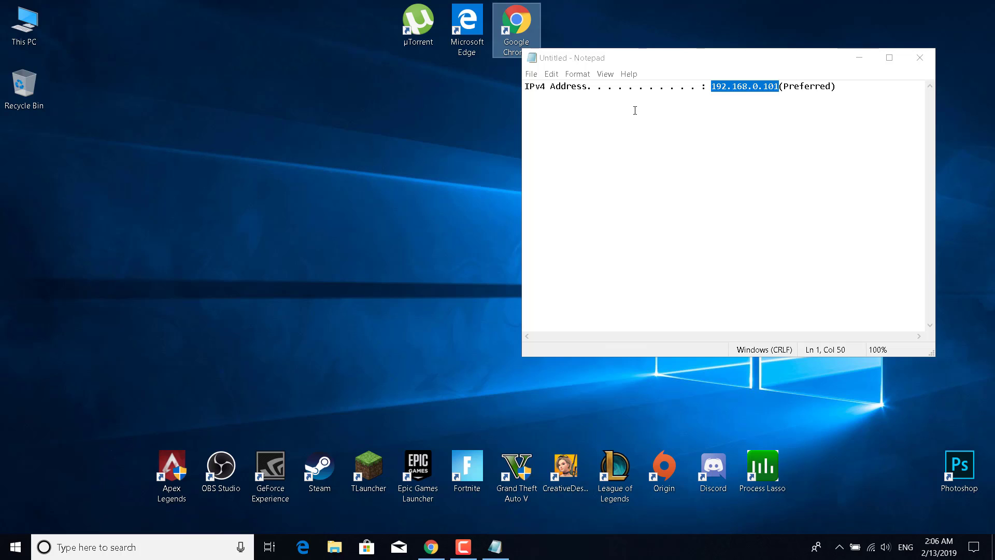
mouse_move(555, 95)
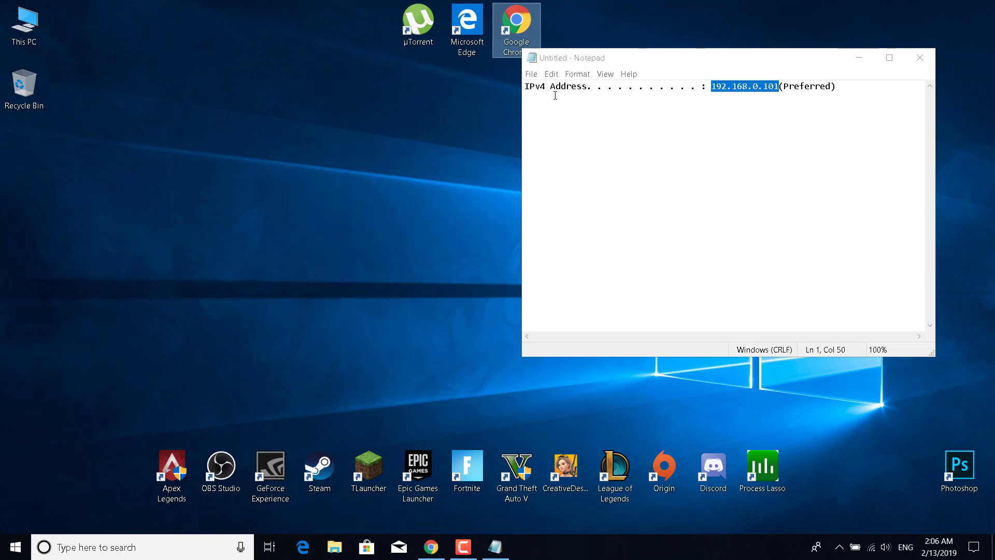
mouse_move(551, 114)
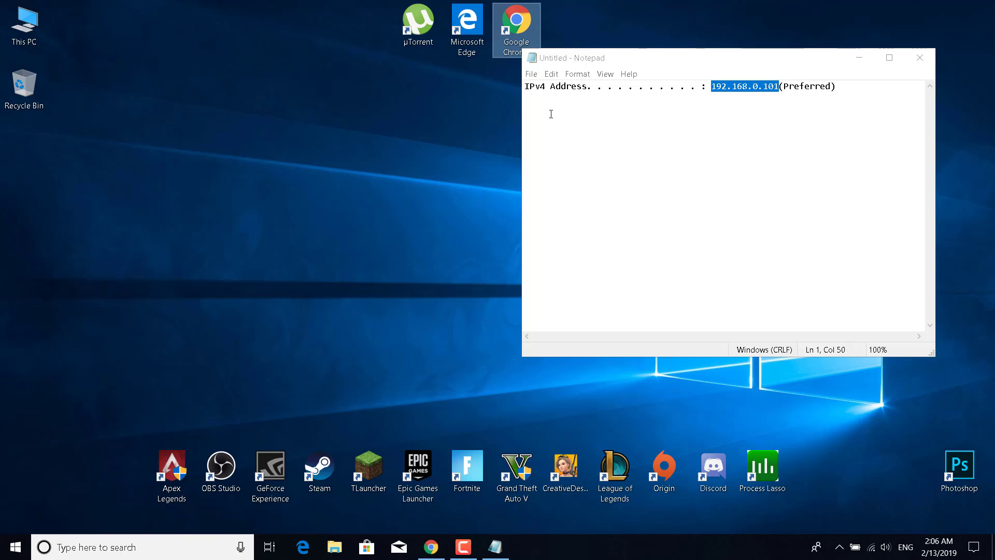
mouse_move(543, 141)
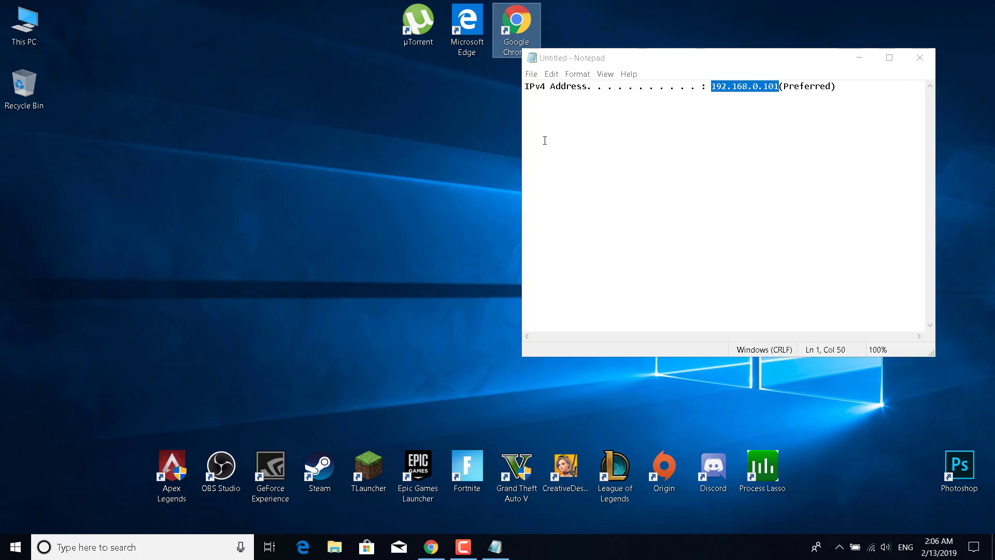
mouse_move(858, 58)
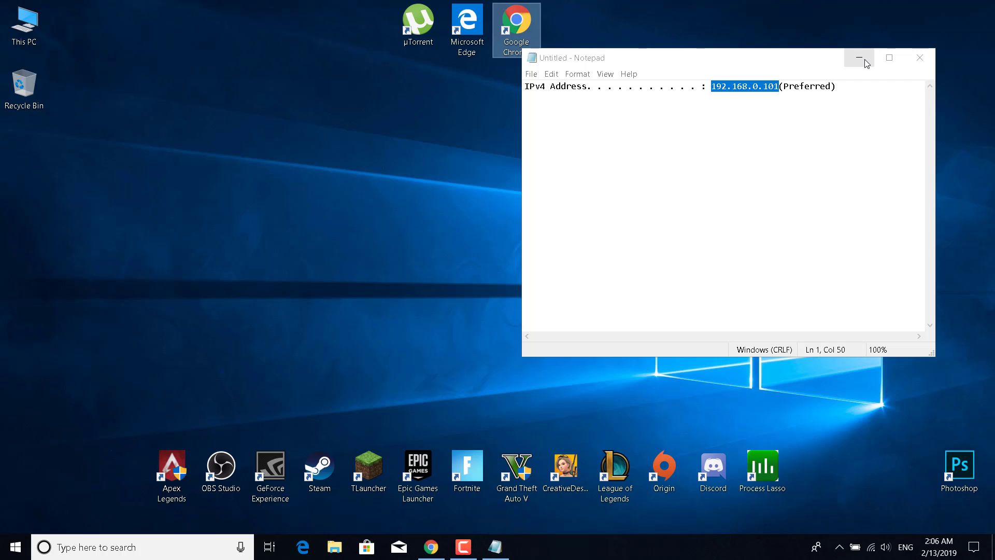
mouse_move(858, 57)
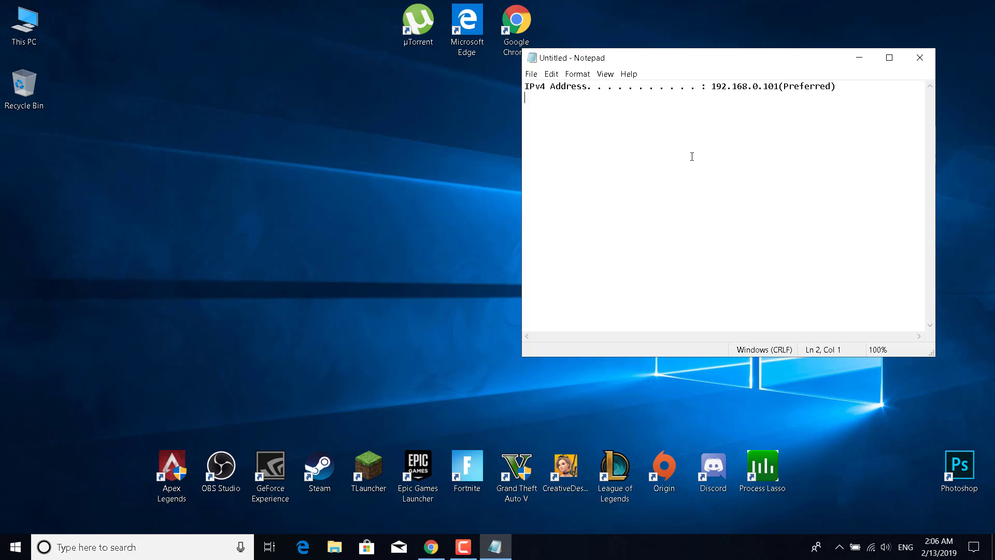
mouse_move(541, 87)
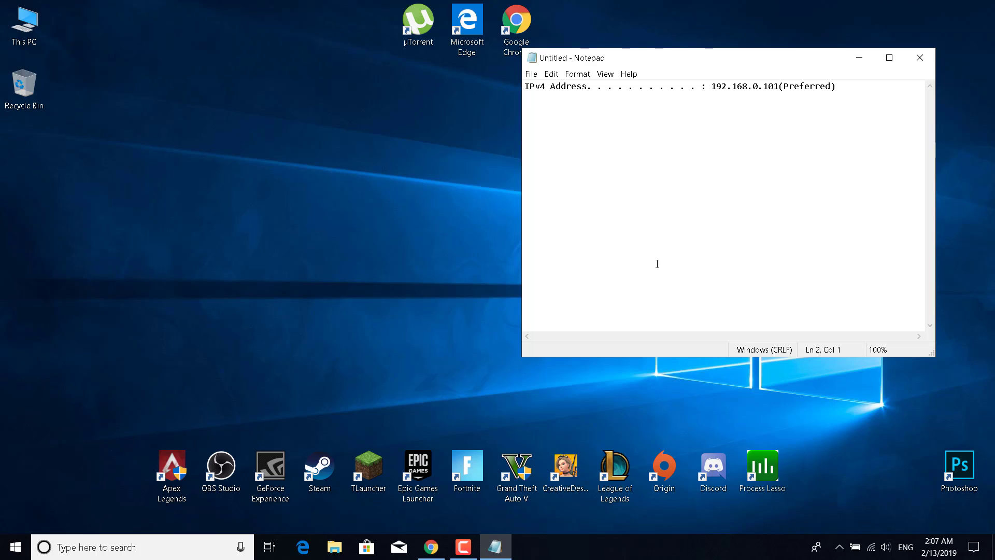
mouse_move(445, 260)
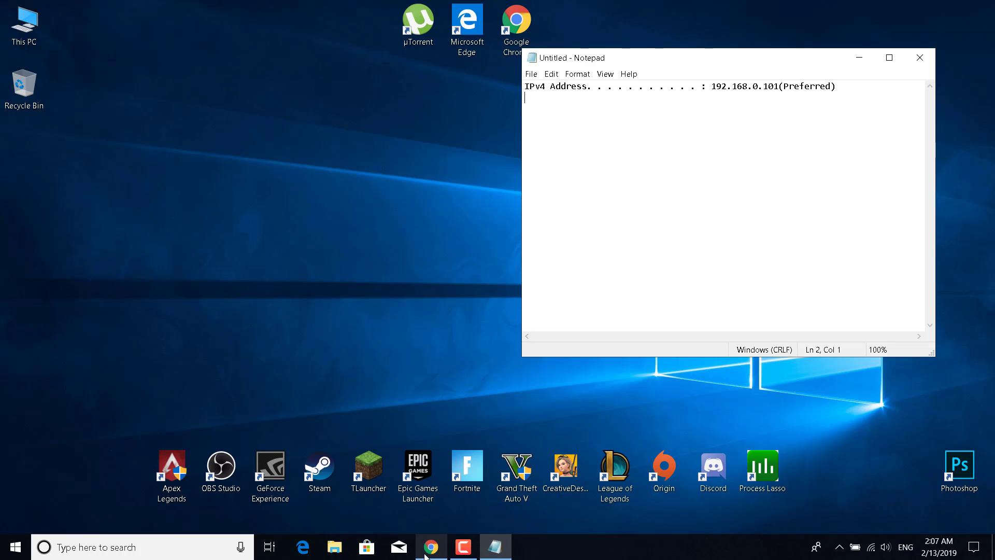
Switch back to Chrome showing the router's Forwarding page with the 3074 rule
left_click(431, 546)
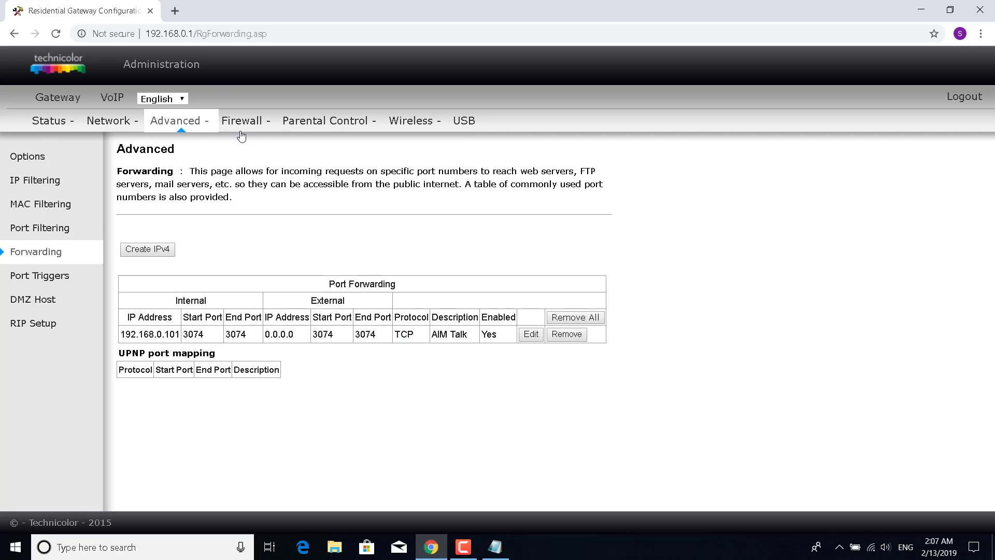
mouse_move(197, 464)
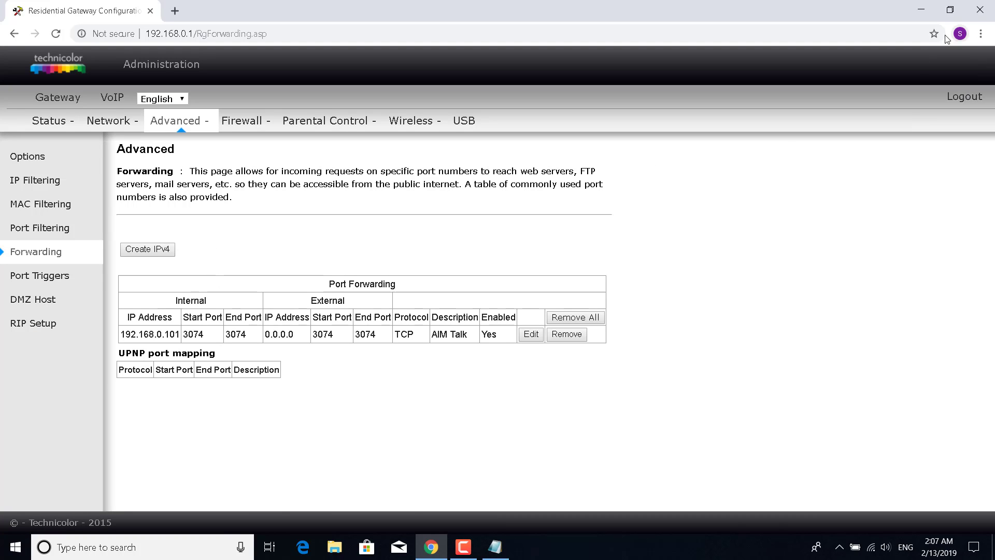
mouse_move(344, 337)
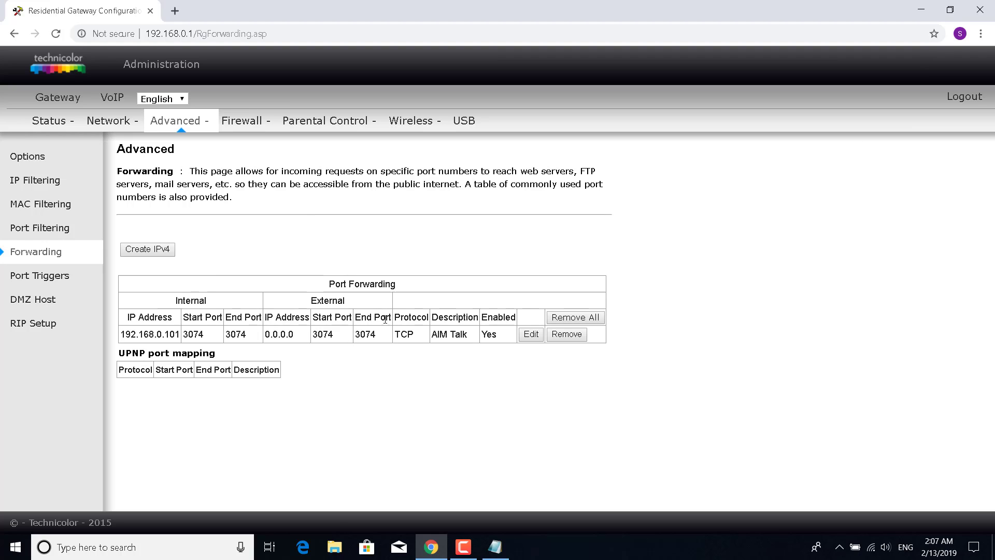
mouse_move(349, 323)
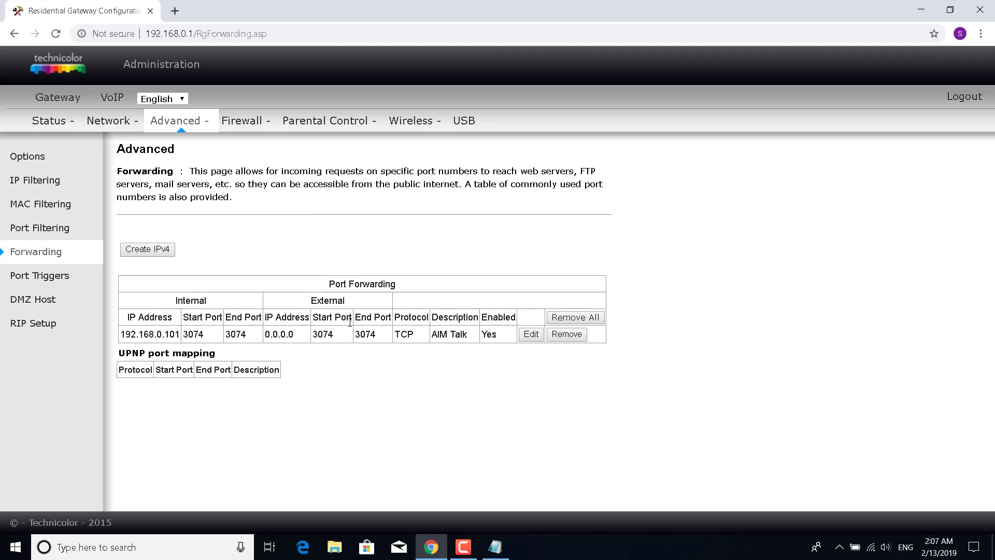
mouse_move(331, 345)
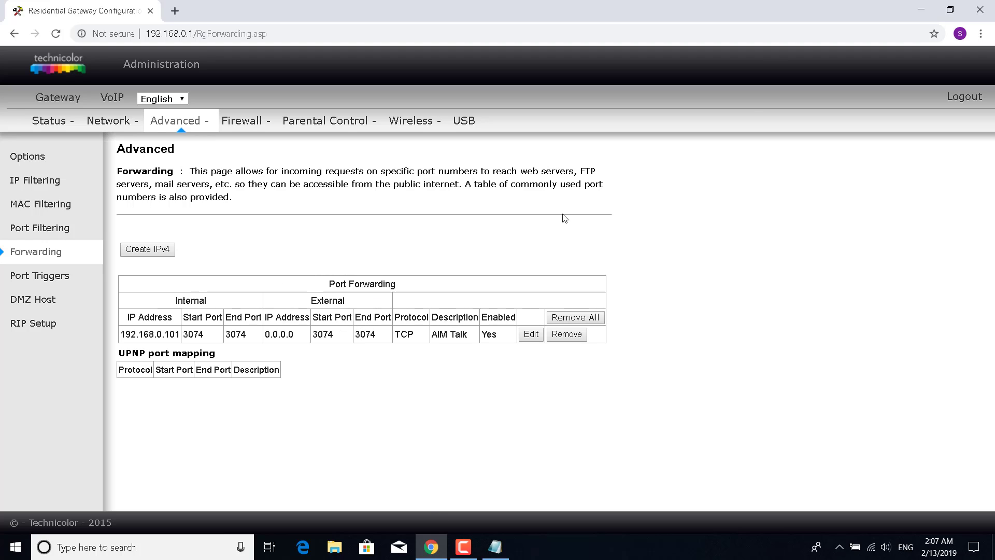
mouse_move(983, 6)
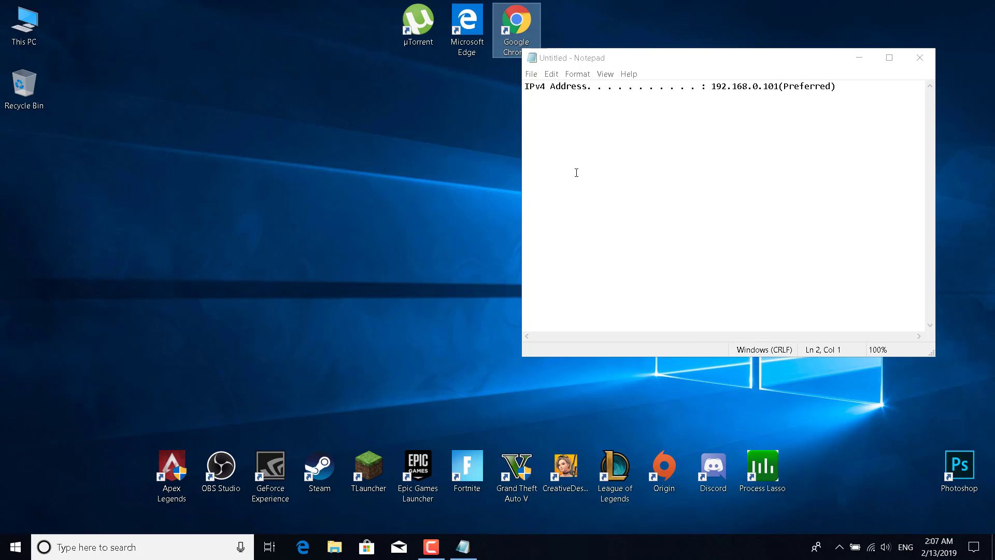
mouse_move(577, 172)
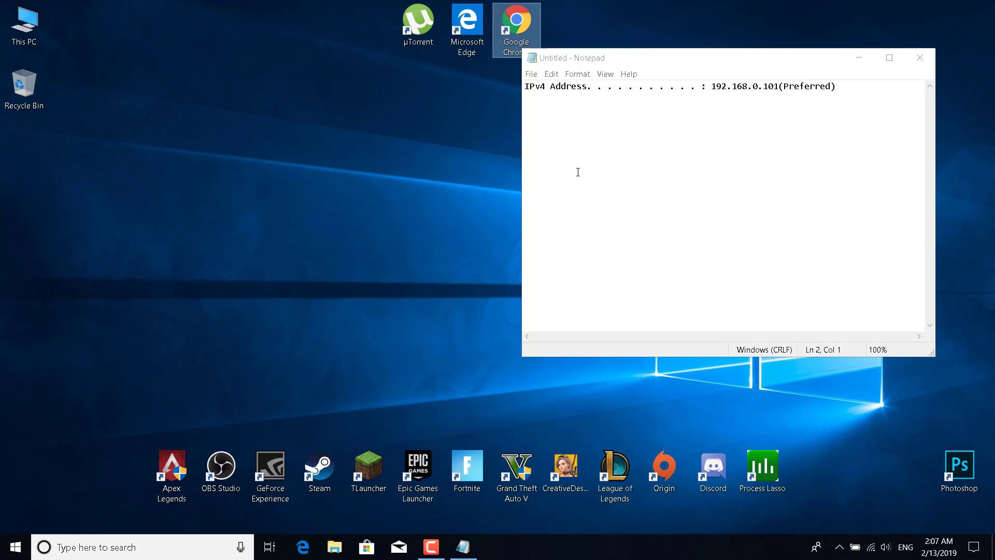
mouse_move(865, 80)
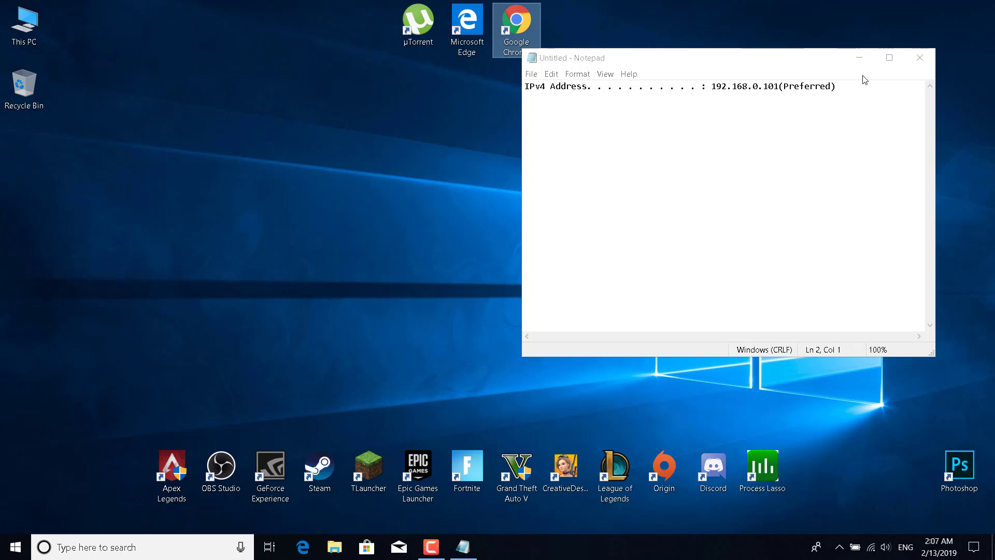
Close the untitled Notepad address note, discarding it without saving
left_click(919, 57)
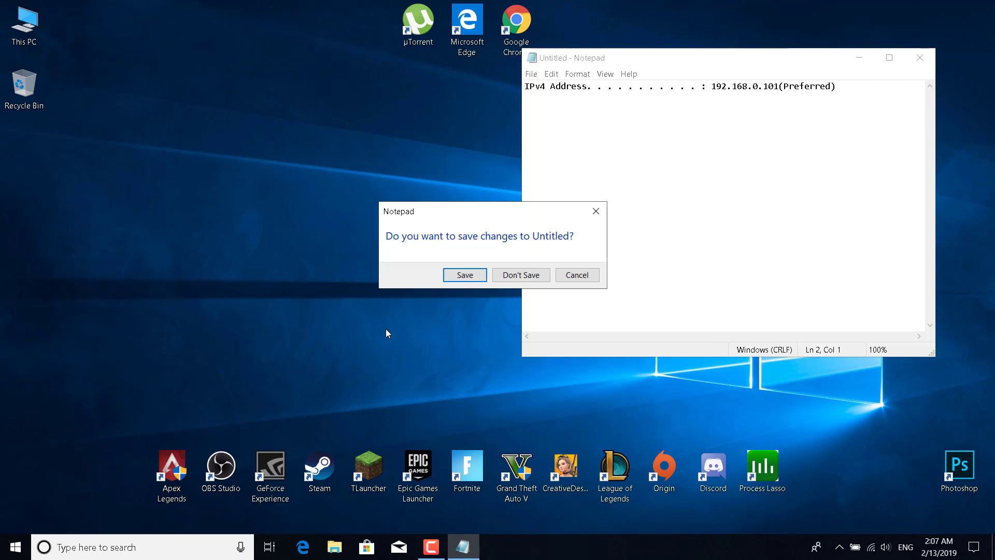
left_click(519, 275)
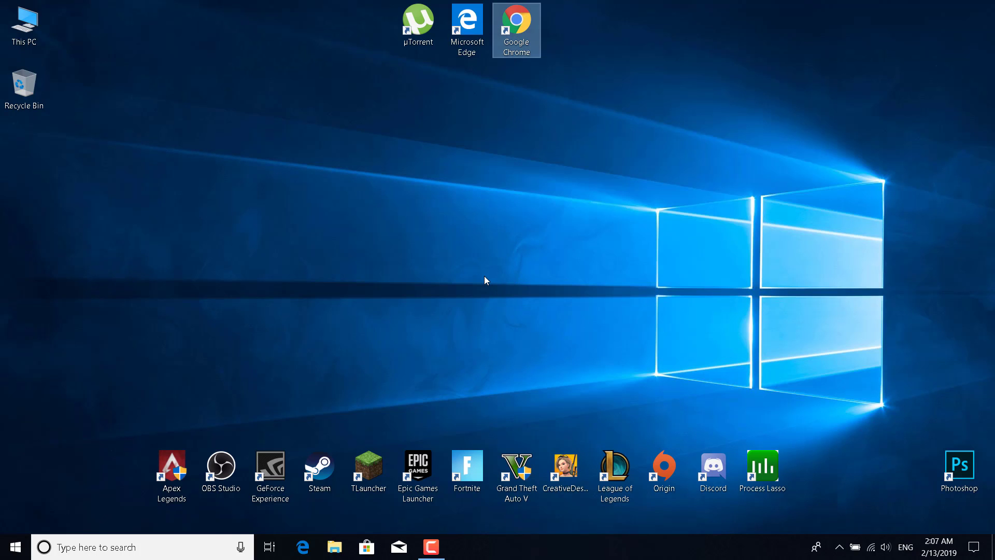